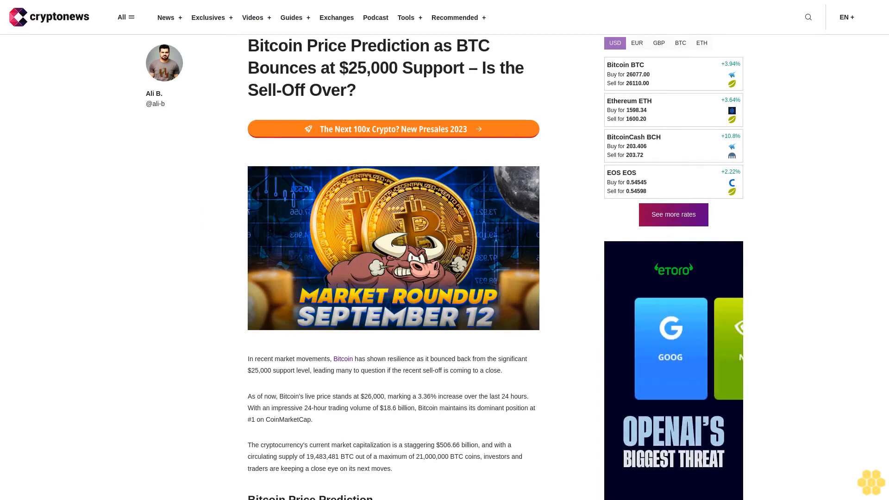
pyautogui.scroll(-3)
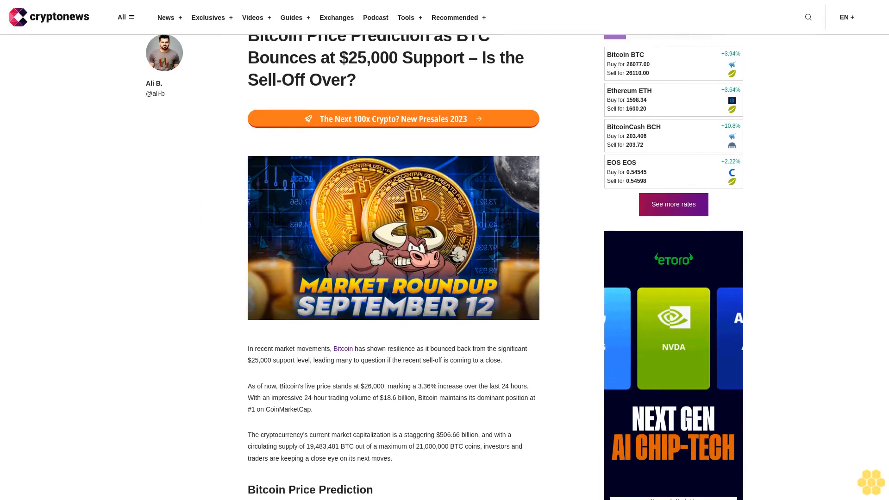
pyautogui.scroll(-3)
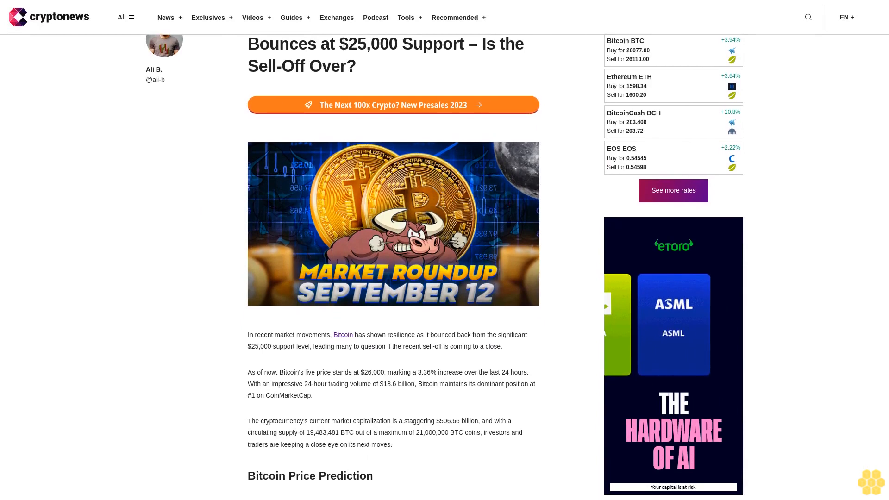
pyautogui.scroll(-3)
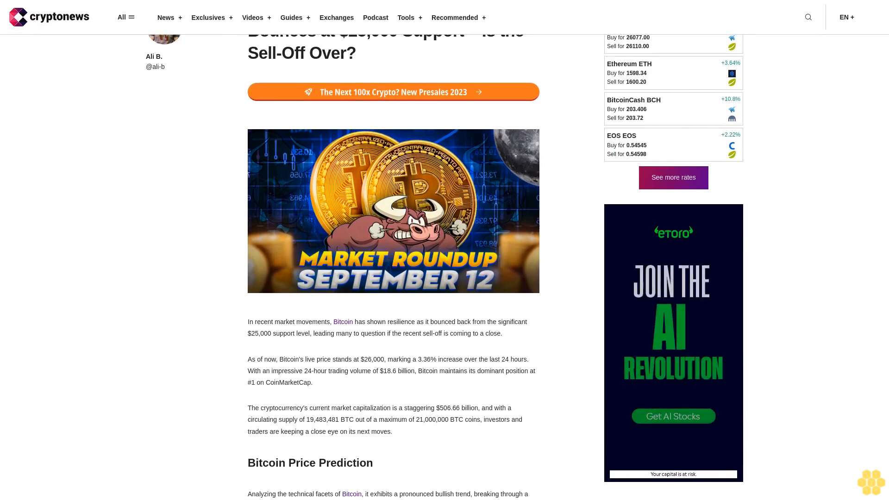
pyautogui.scroll(-3)
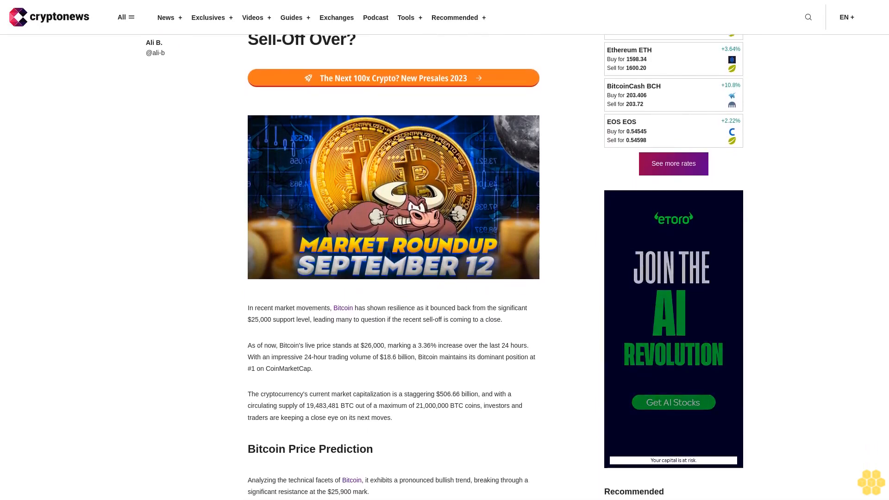
pyautogui.scroll(-3)
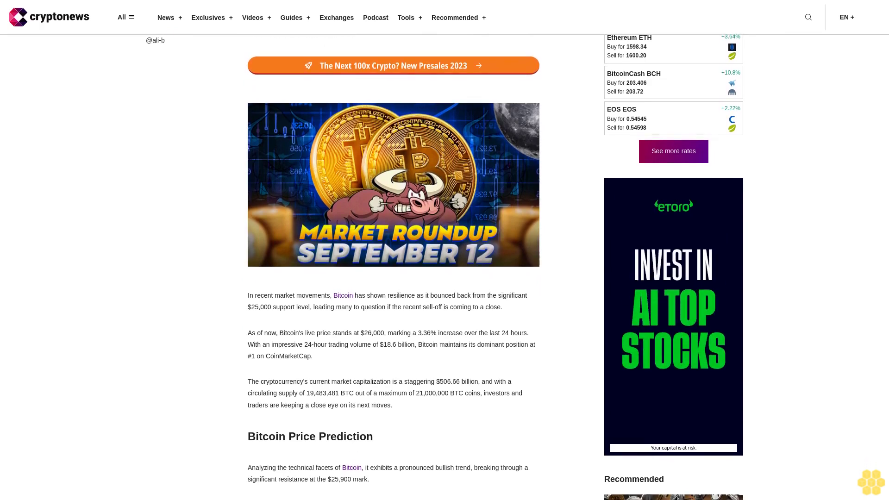
pyautogui.scroll(-3)
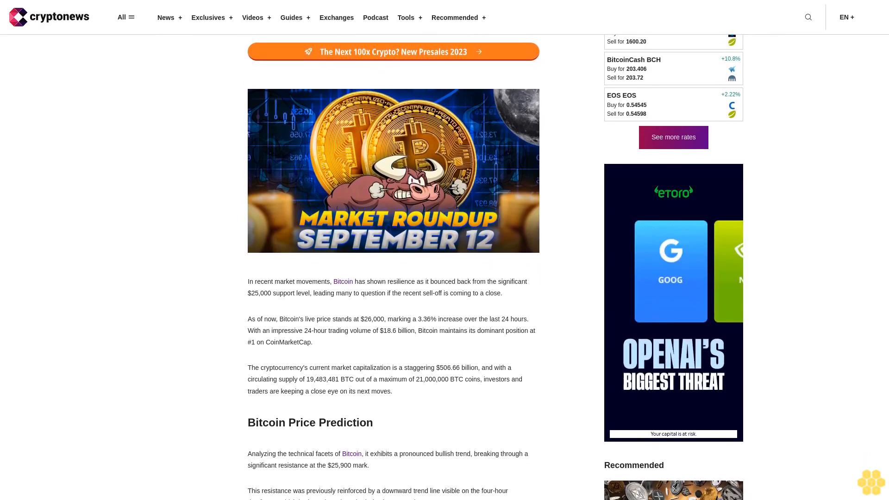
pyautogui.scroll(-3)
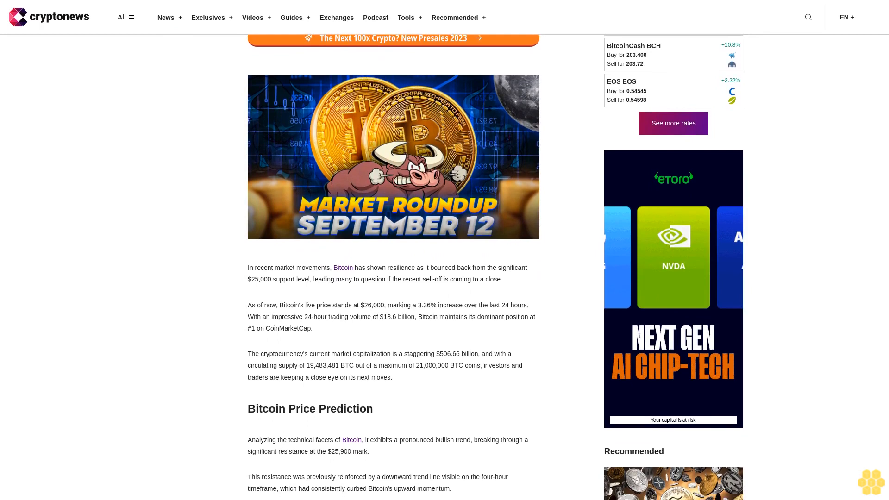
pyautogui.scroll(-3)
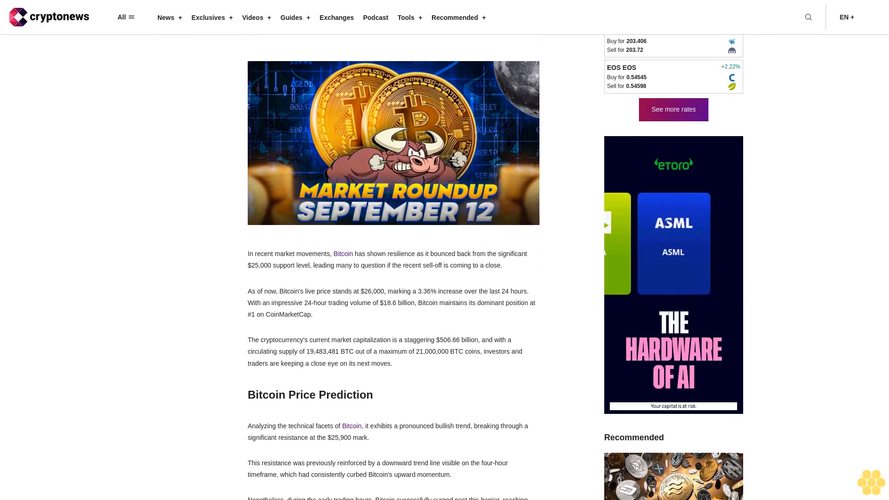
pyautogui.scroll(-3)
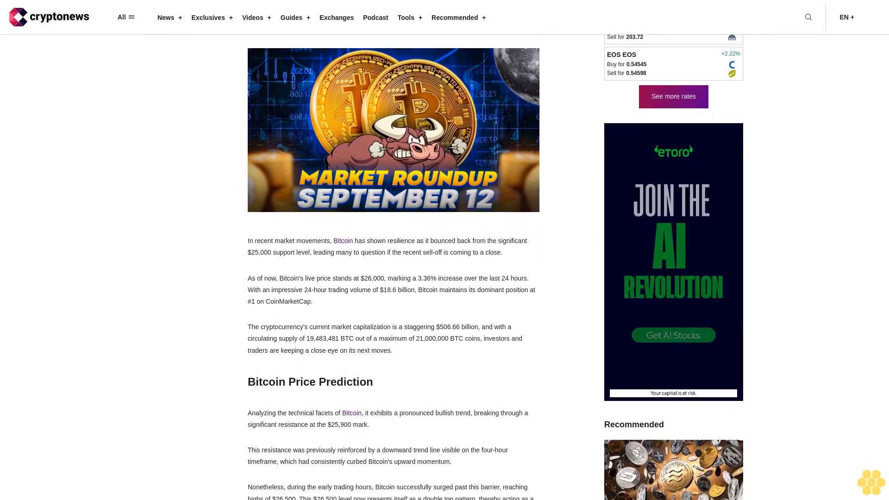
pyautogui.scroll(-3)
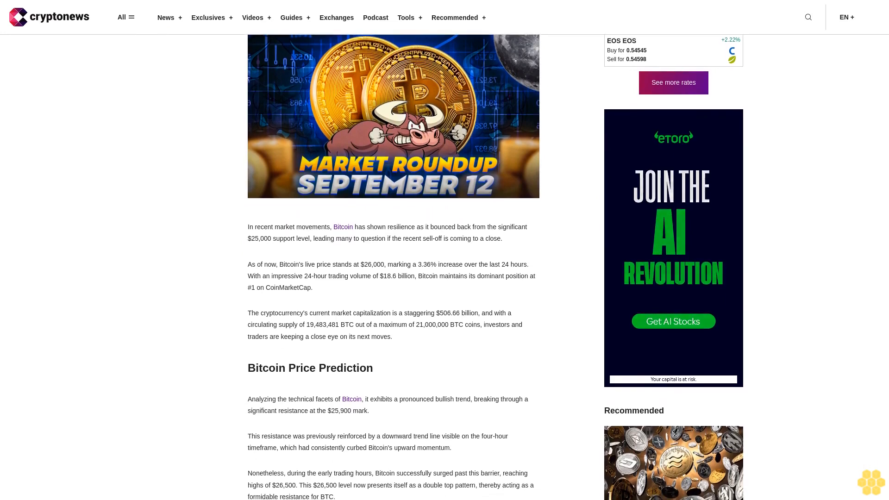
pyautogui.scroll(-3)
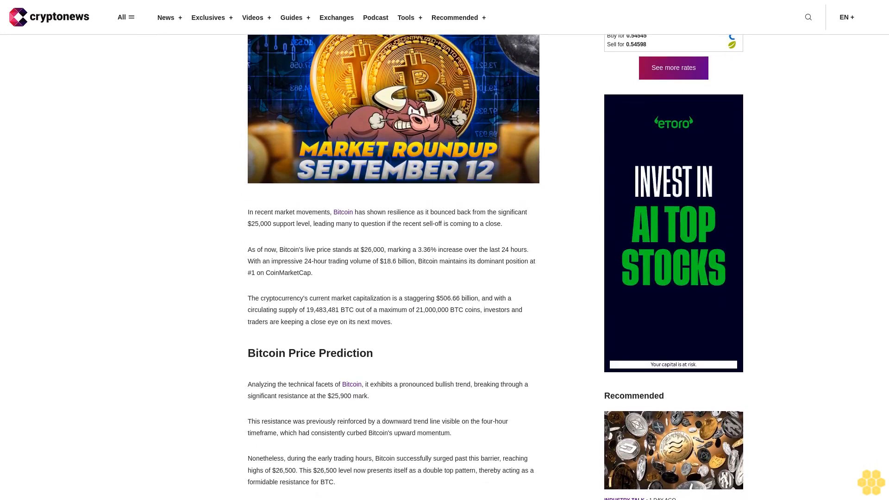
pyautogui.scroll(-3)
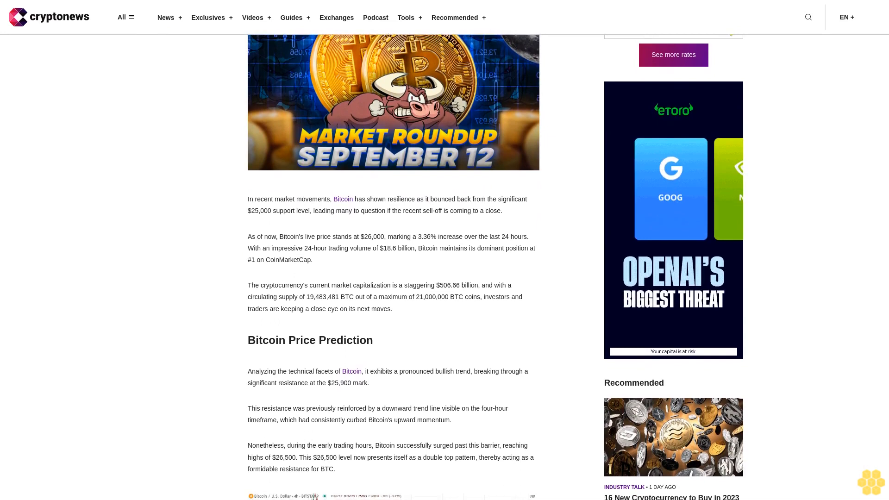
pyautogui.scroll(-3)
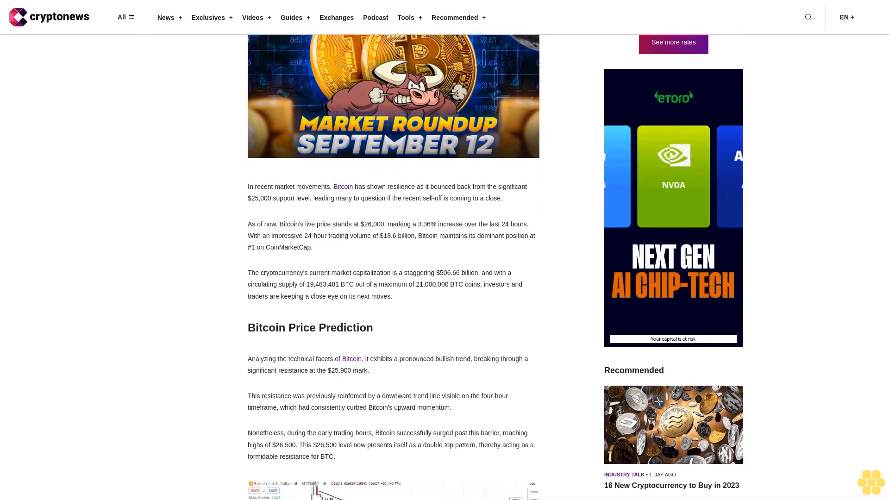
pyautogui.scroll(-3)
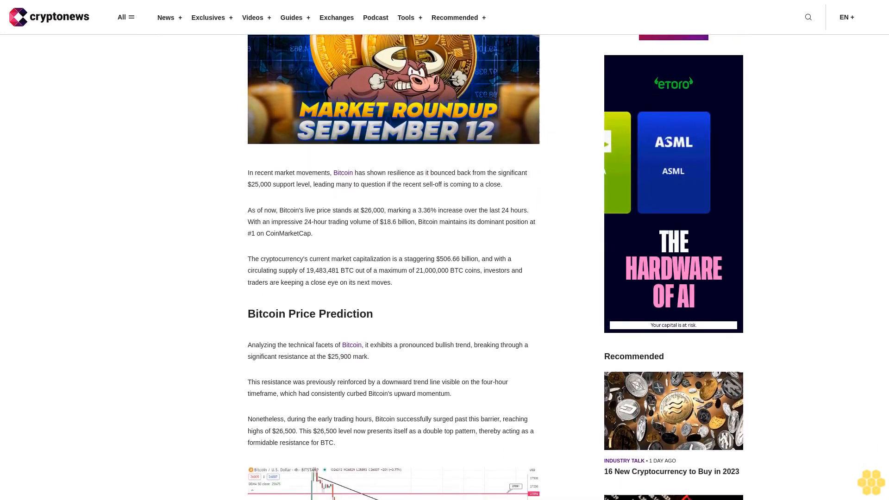
pyautogui.scroll(-3)
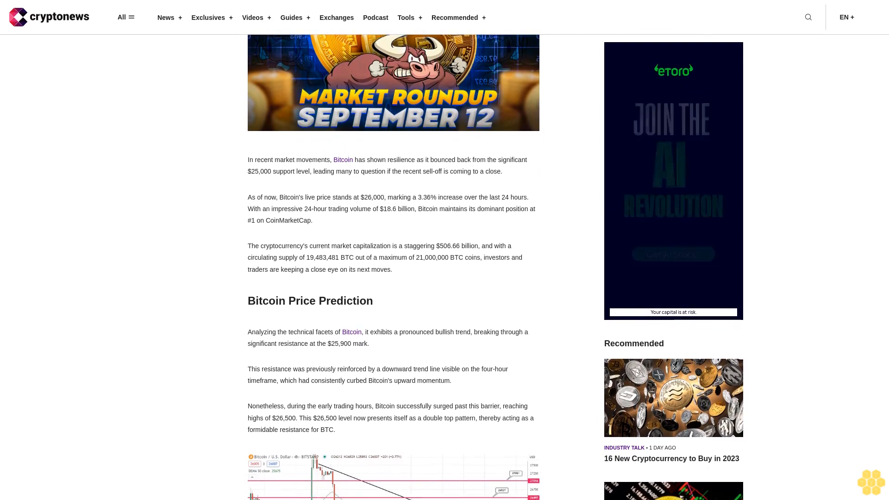
pyautogui.scroll(-3)
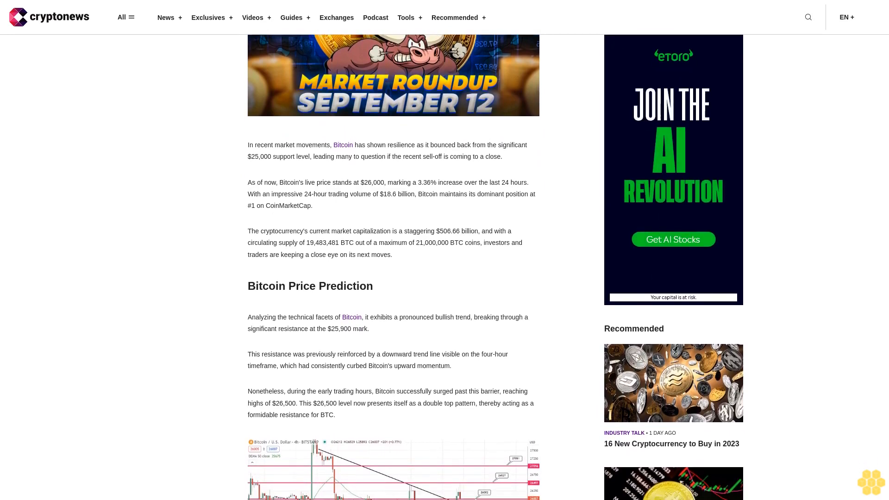
pyautogui.scroll(-3)
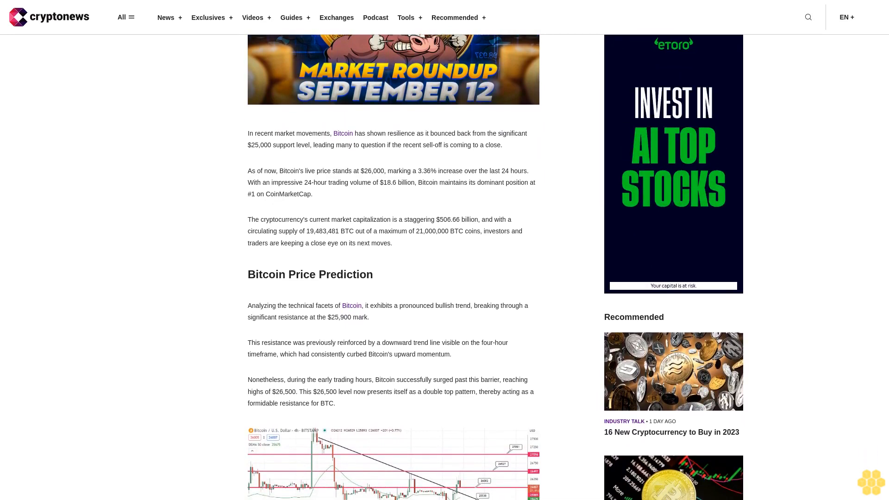
pyautogui.scroll(-3)
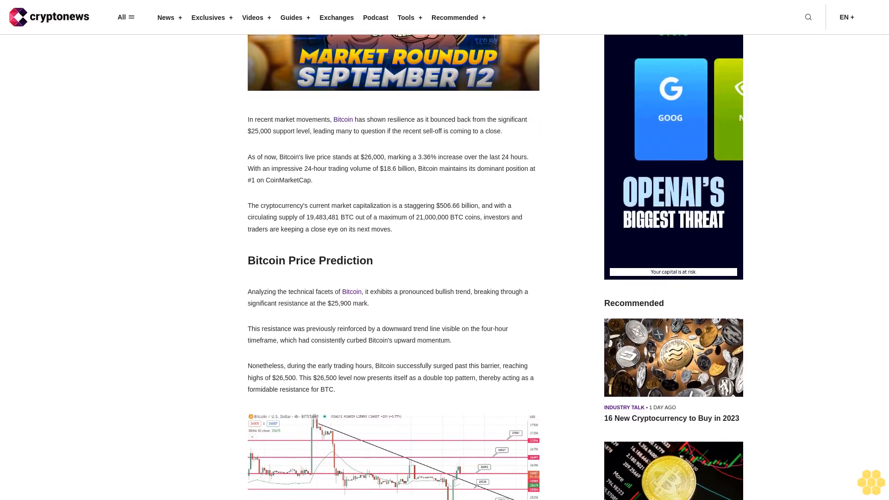
pyautogui.scroll(-3)
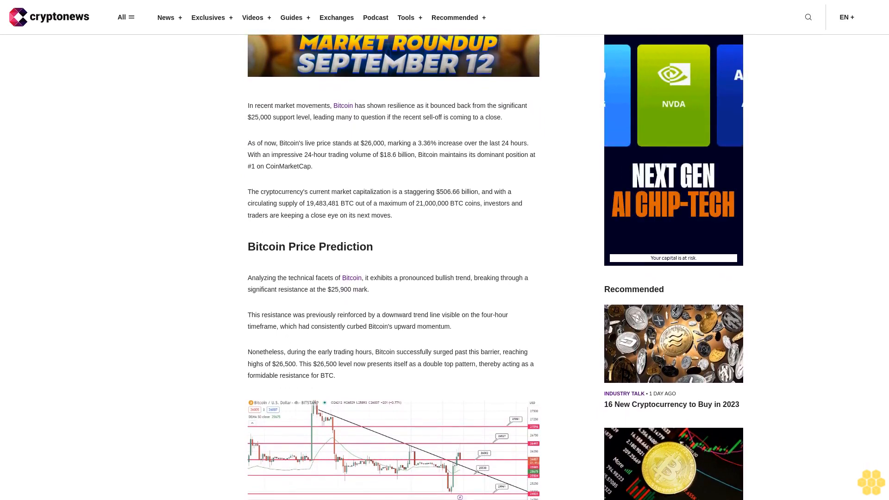
pyautogui.scroll(-3)
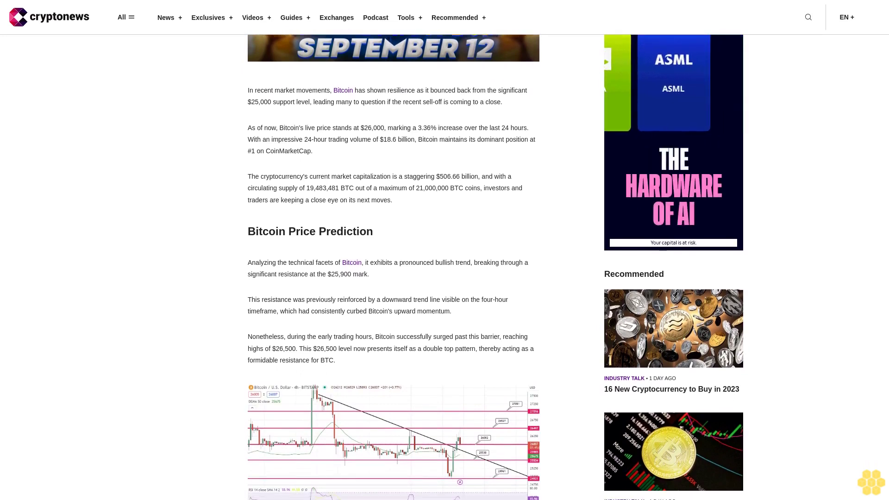
pyautogui.scroll(-3)
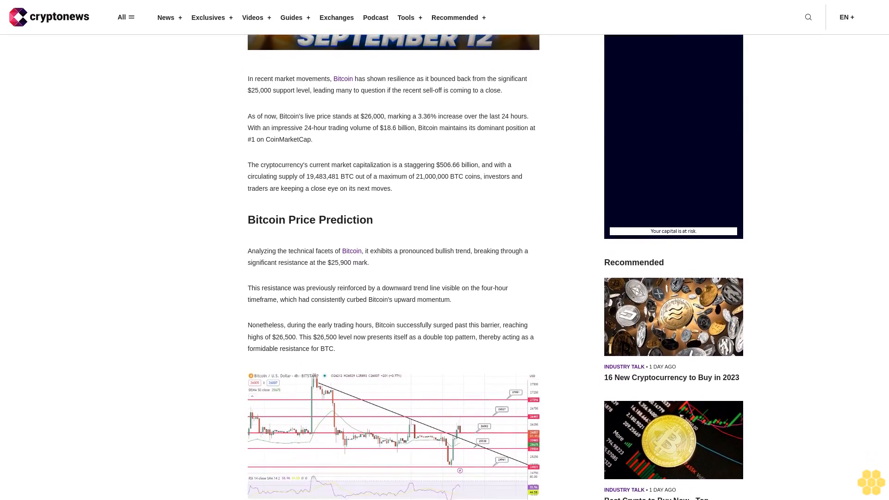
pyautogui.scroll(-3)
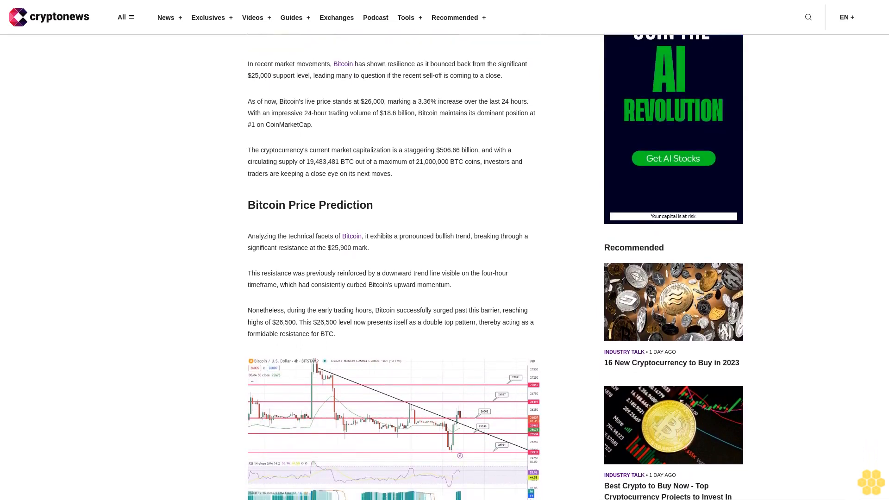
pyautogui.scroll(-3)
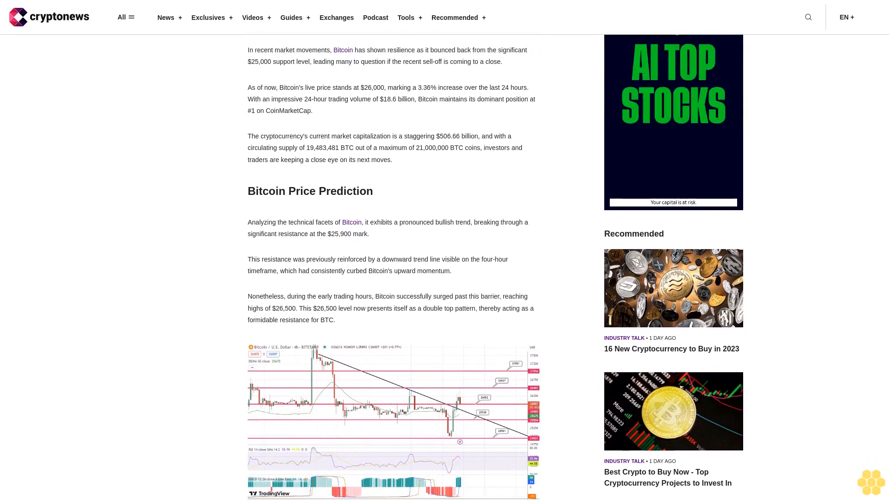
pyautogui.scroll(-3)
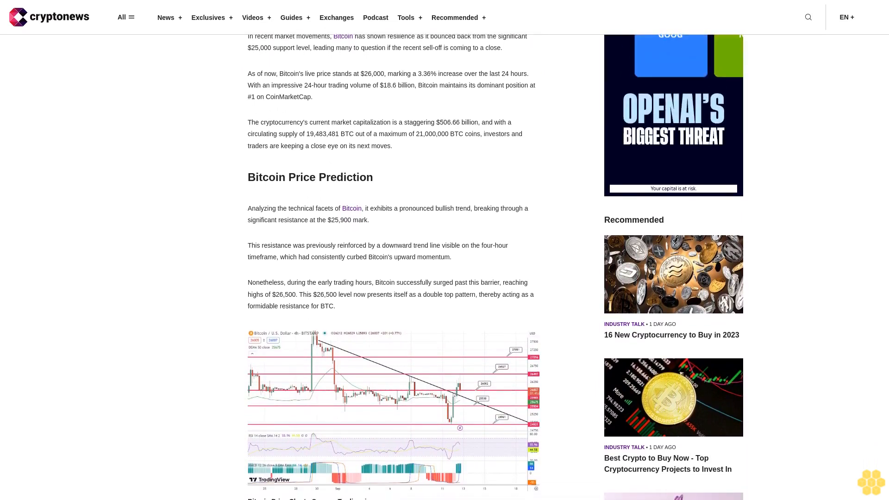
pyautogui.scroll(-3)
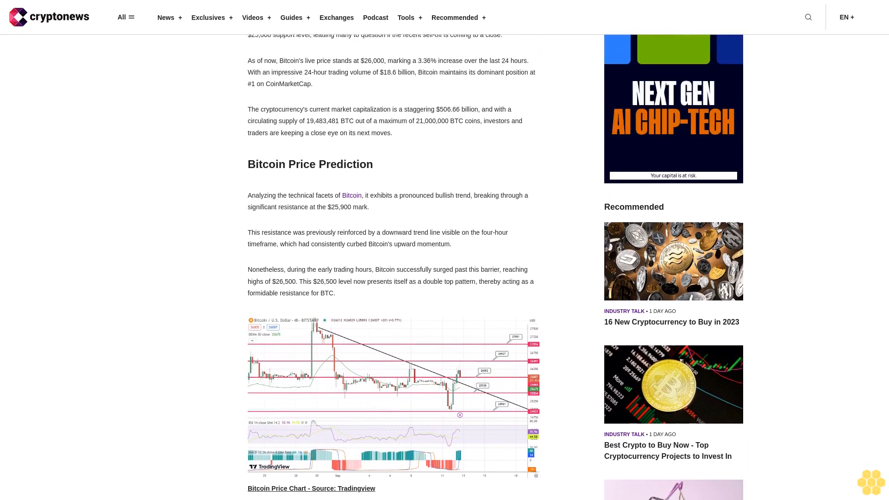
pyautogui.scroll(-3)
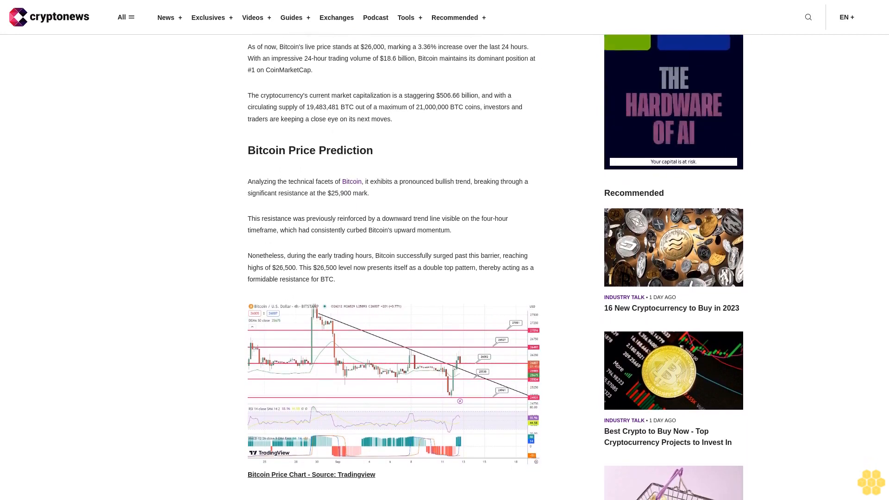
pyautogui.scroll(-3)
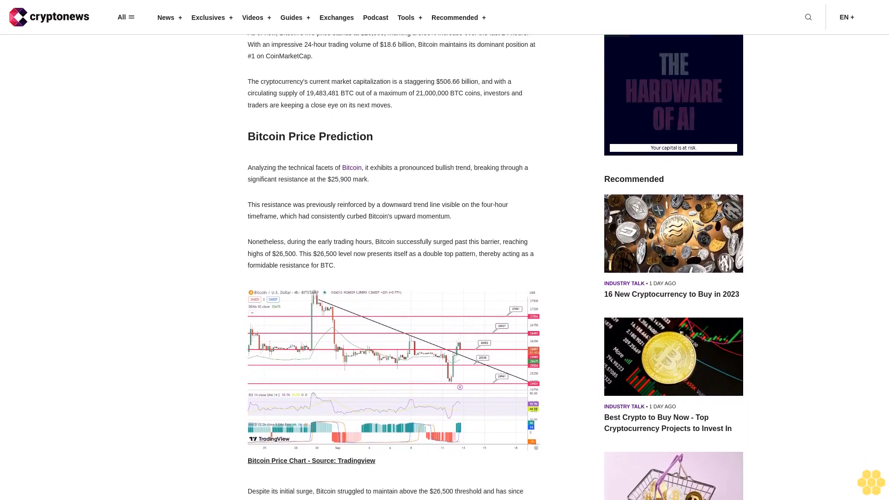
pyautogui.scroll(-3)
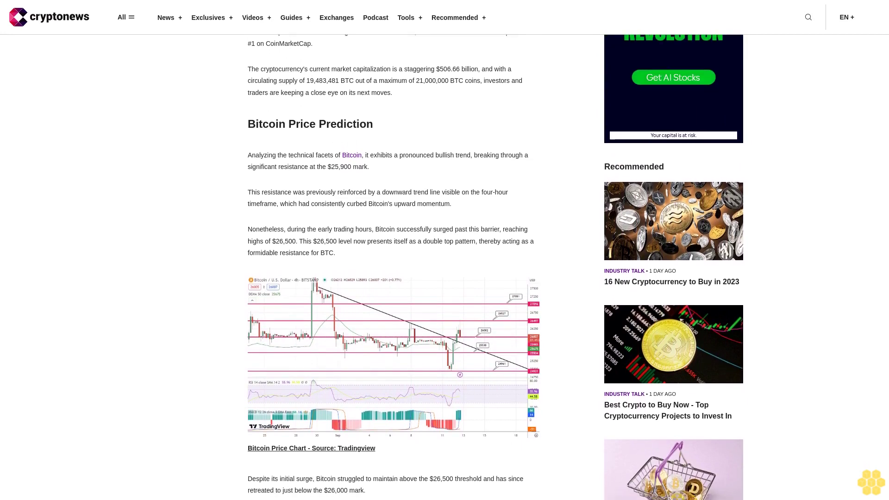
pyautogui.scroll(-3)
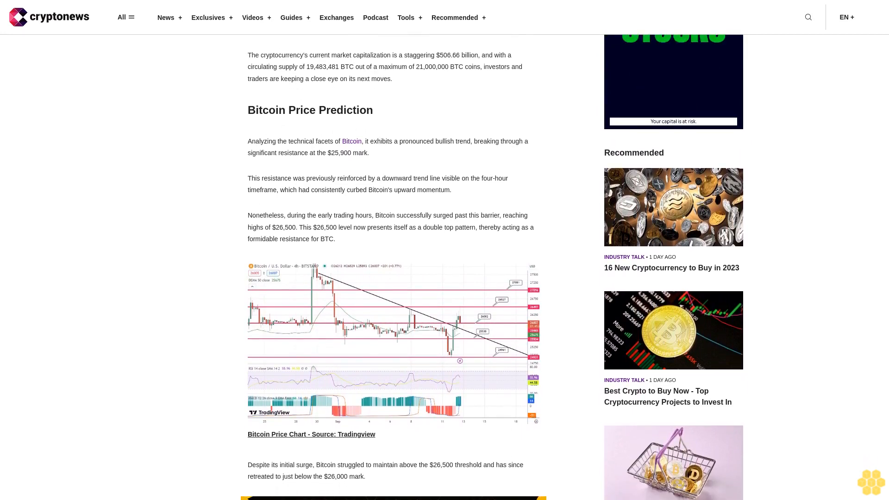
pyautogui.scroll(-3)
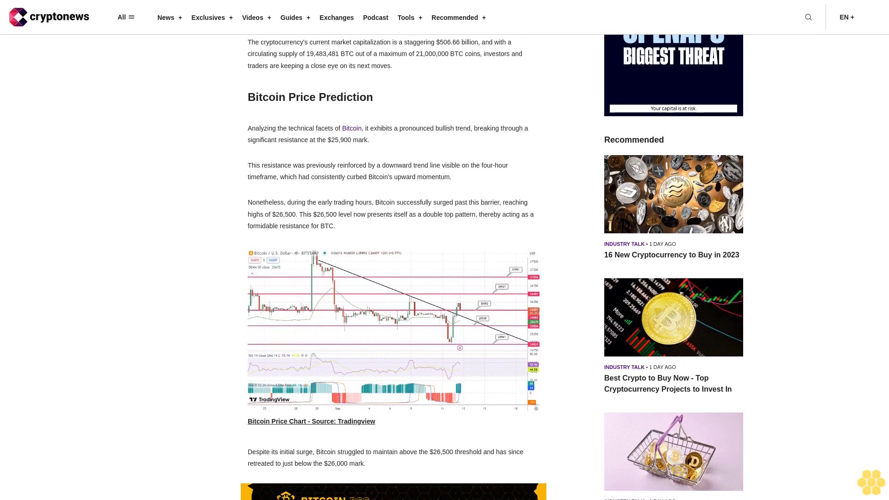
pyautogui.scroll(-3)
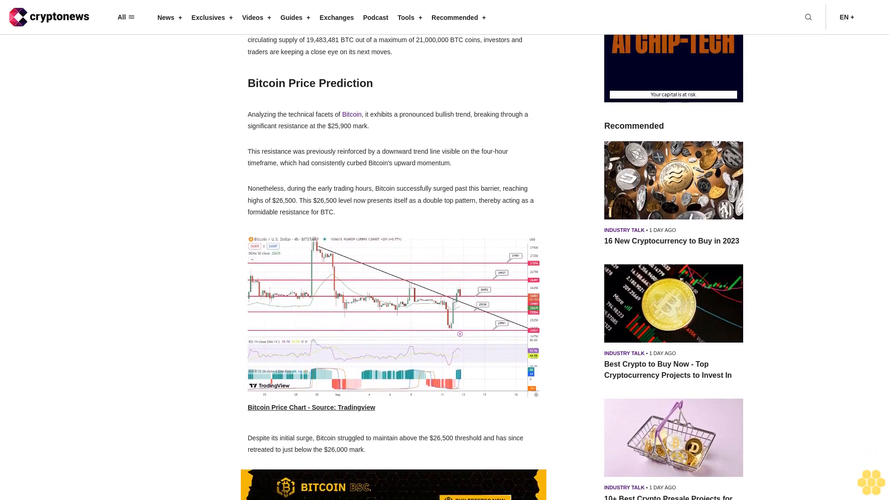
pyautogui.scroll(-3)
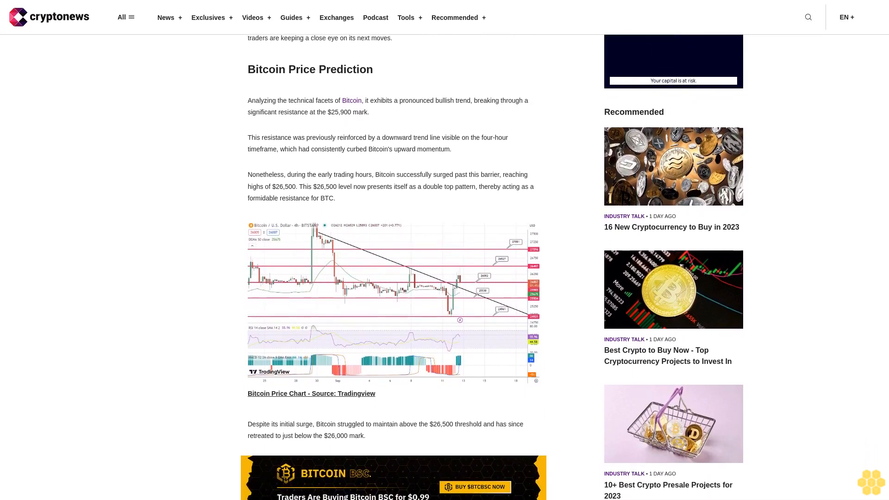
pyautogui.scroll(-3)
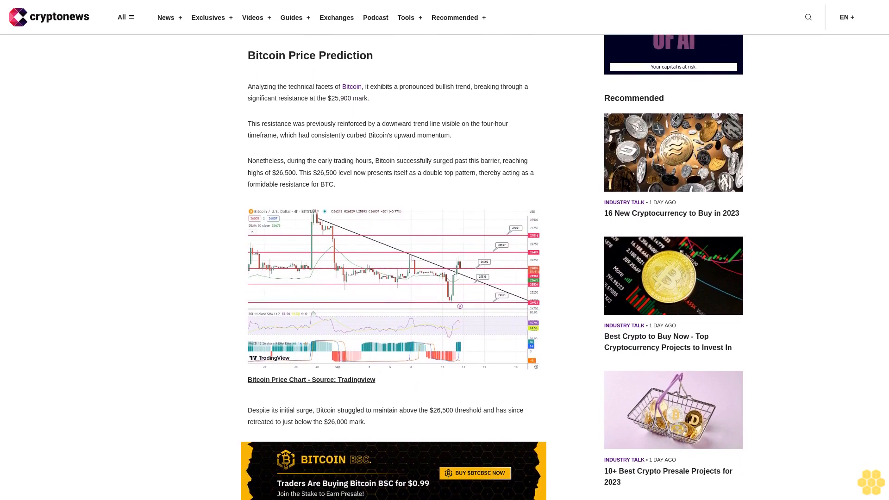
pyautogui.scroll(-3)
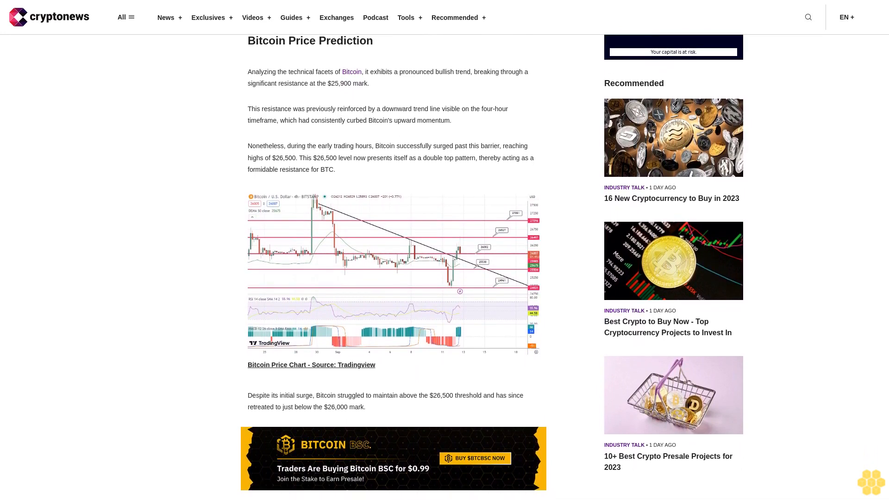
pyautogui.scroll(-3)
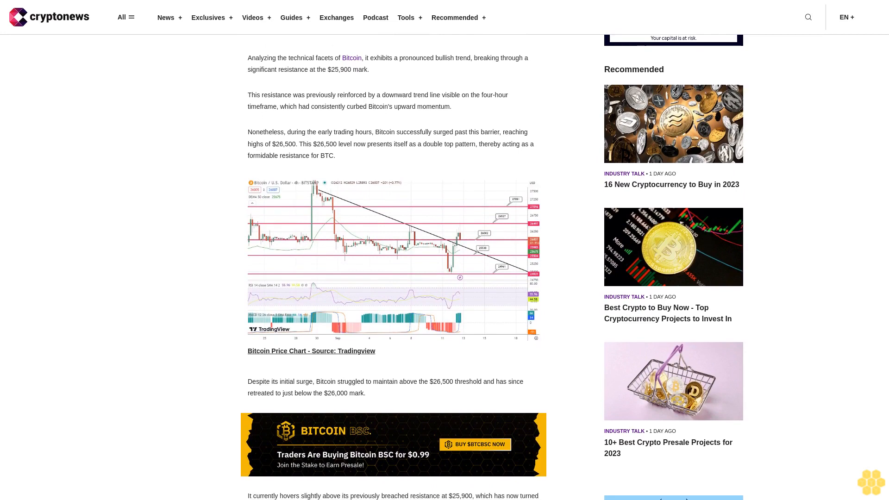
pyautogui.scroll(-3)
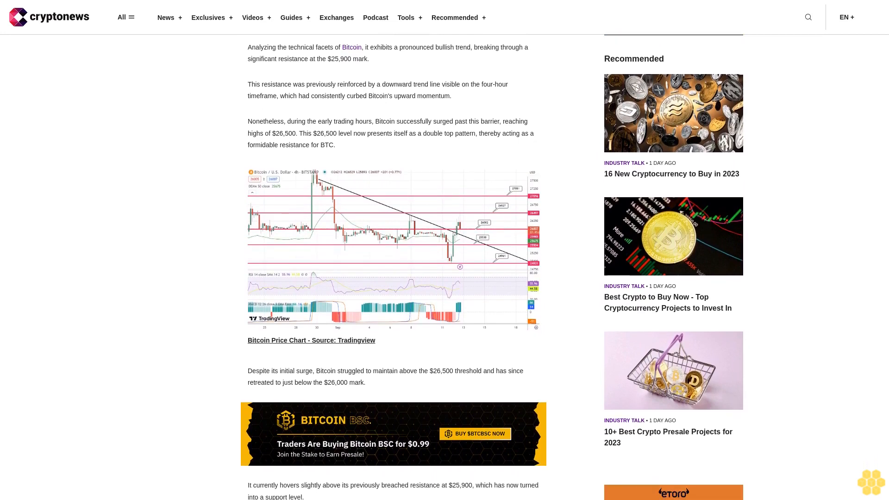
pyautogui.scroll(-3)
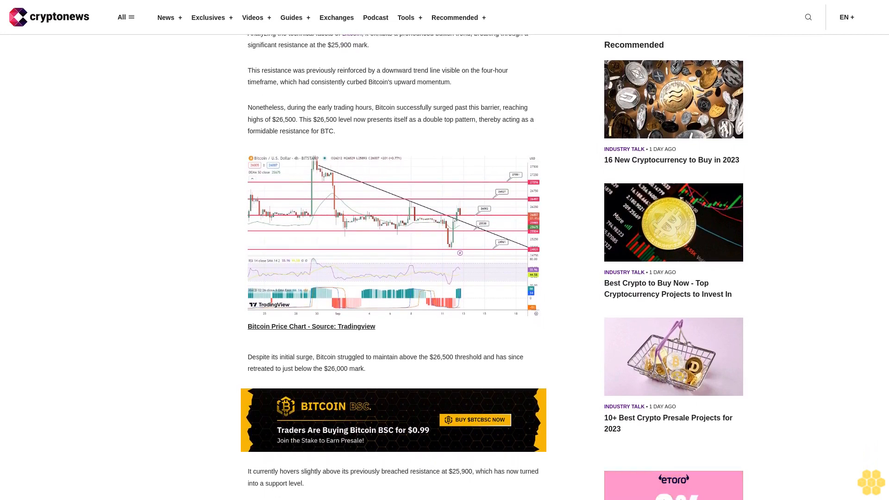
pyautogui.scroll(-3)
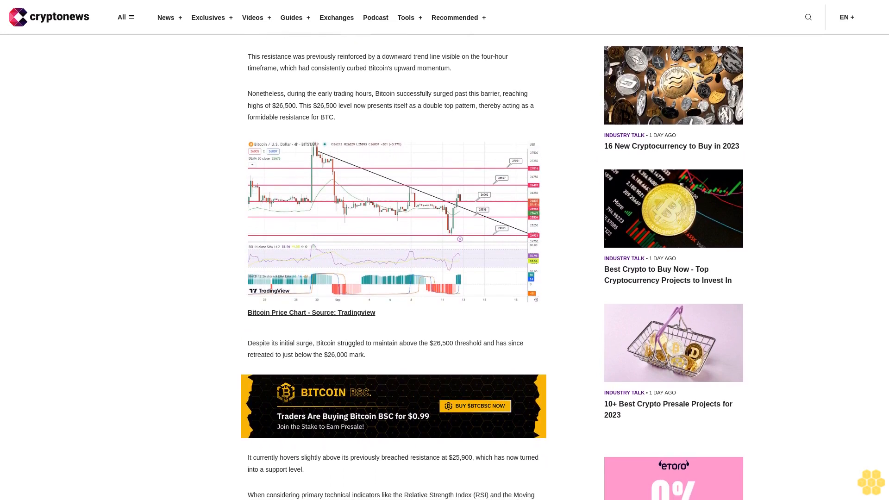
pyautogui.scroll(-3)
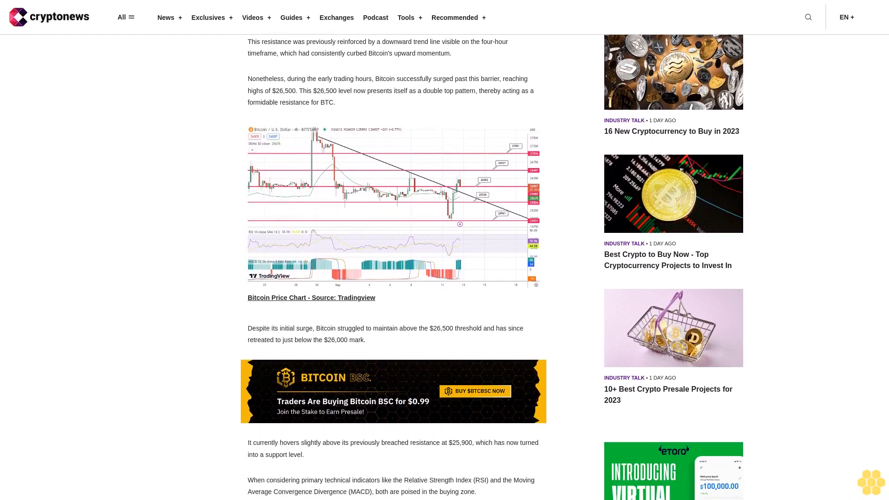
pyautogui.scroll(-3)
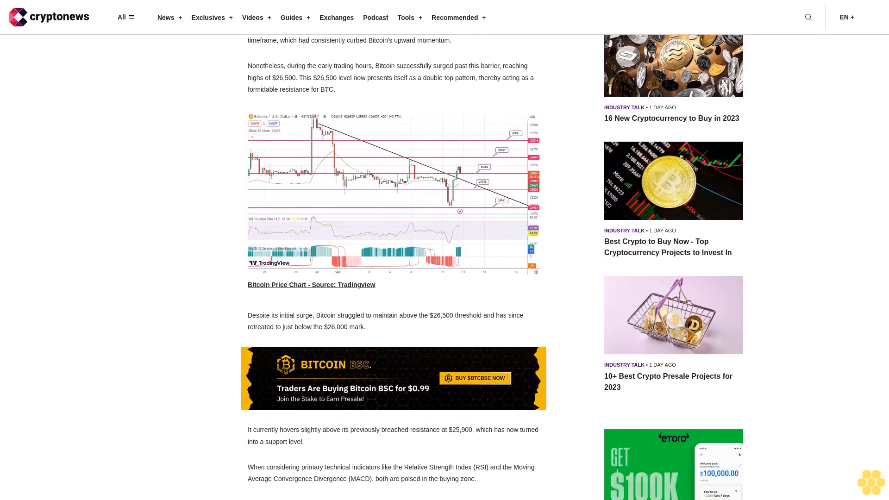
pyautogui.scroll(-3)
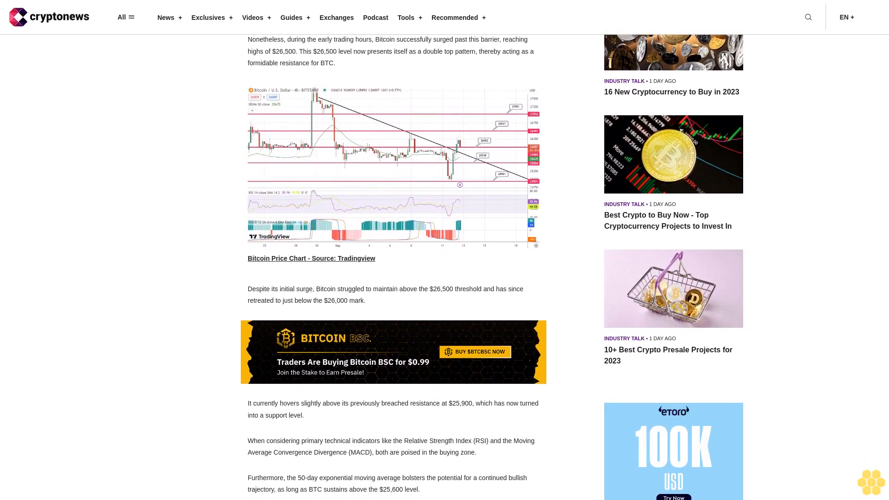
pyautogui.scroll(-3)
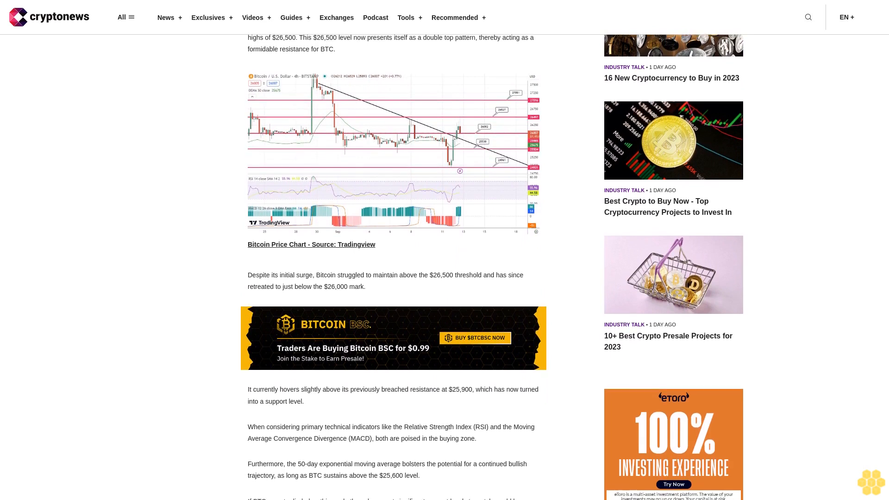
pyautogui.scroll(-3)
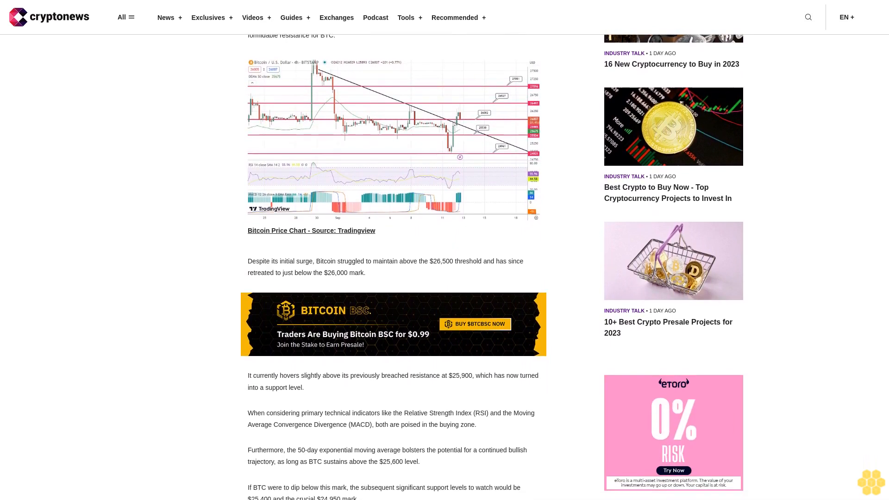
pyautogui.scroll(-3)
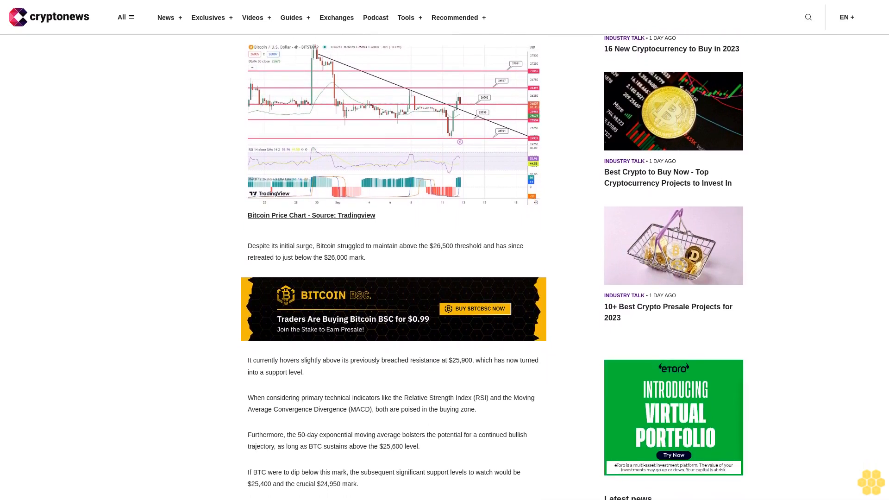
pyautogui.scroll(-3)
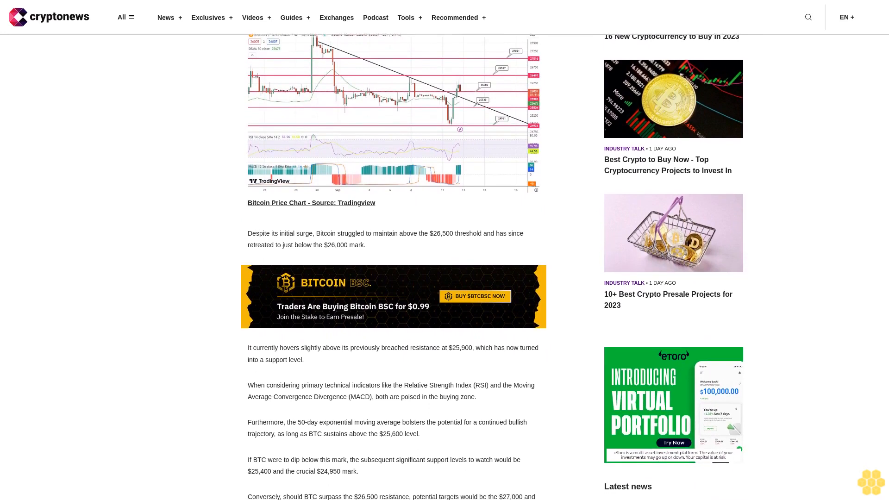
pyautogui.scroll(-3)
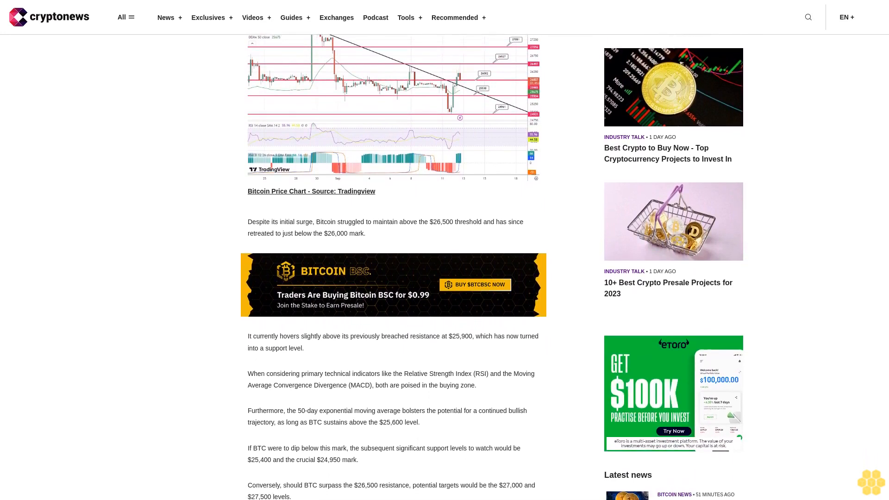
pyautogui.scroll(-3)
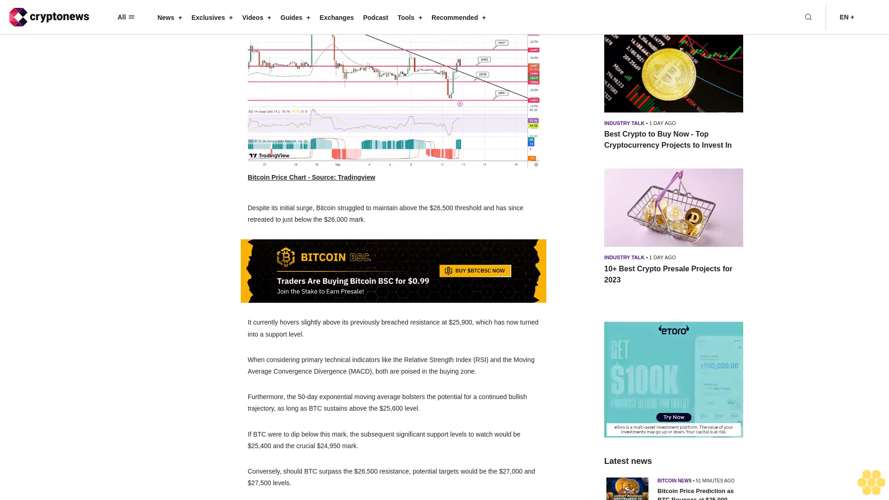
pyautogui.scroll(-3)
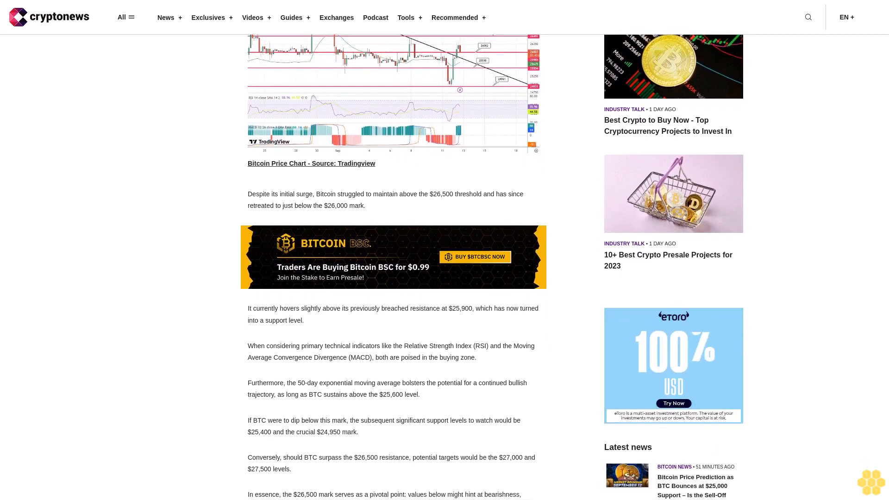
pyautogui.scroll(-3)
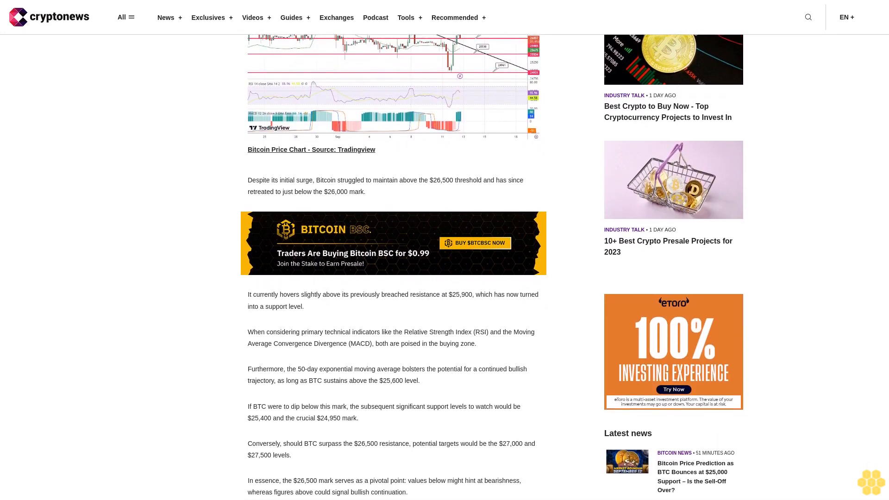
pyautogui.scroll(-3)
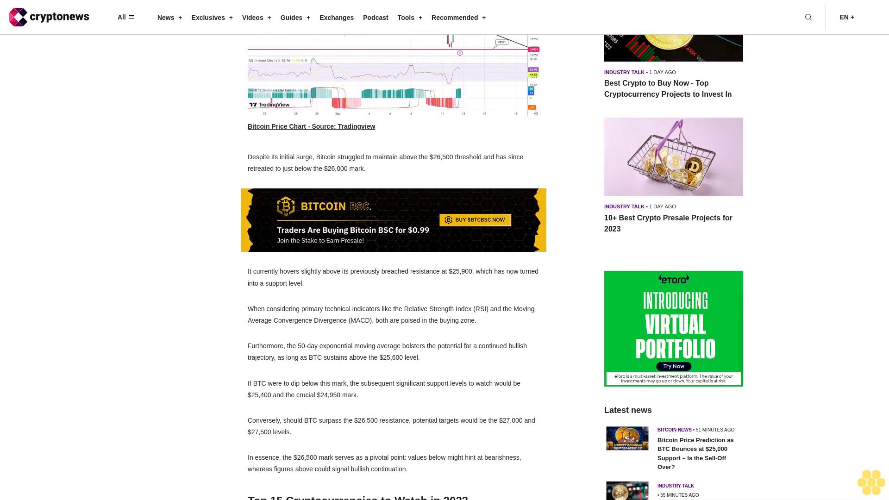
pyautogui.scroll(-3)
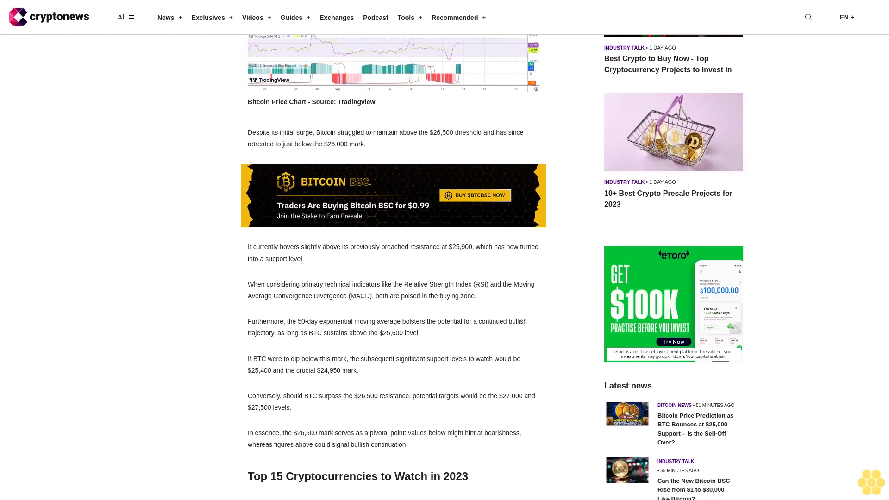
pyautogui.scroll(-3)
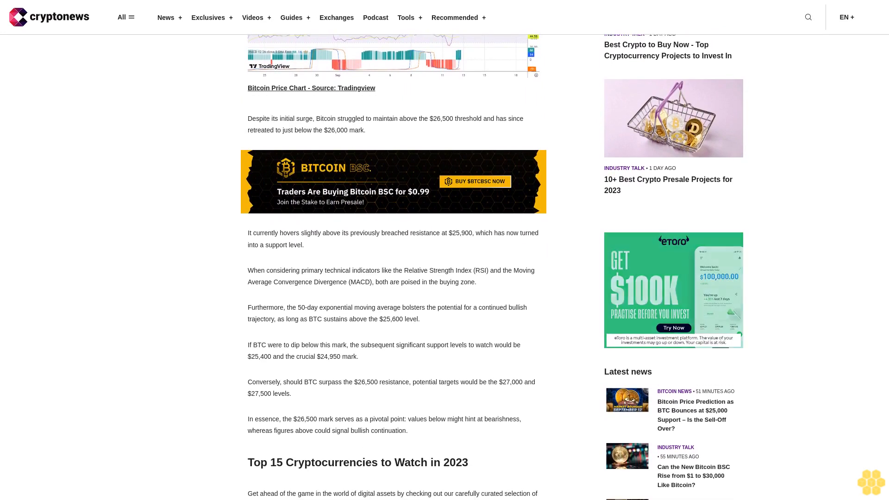
pyautogui.scroll(-3)
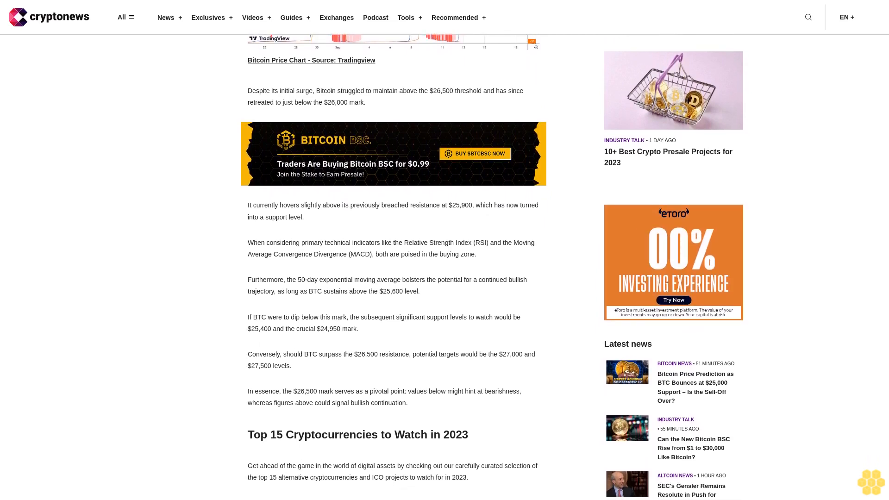
pyautogui.scroll(-3)
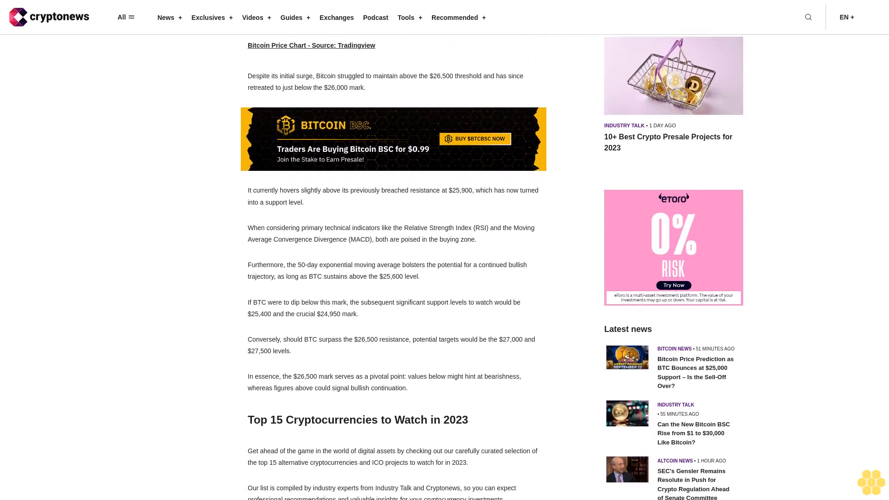
pyautogui.scroll(-3)
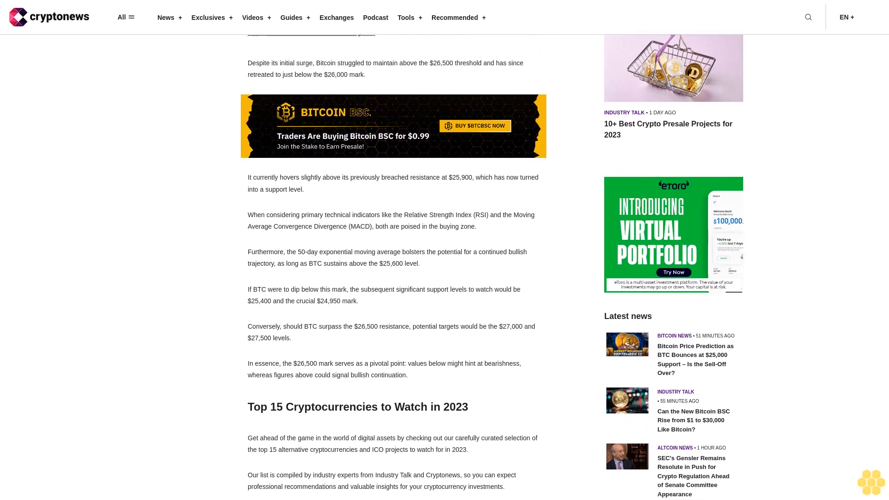
pyautogui.scroll(-3)
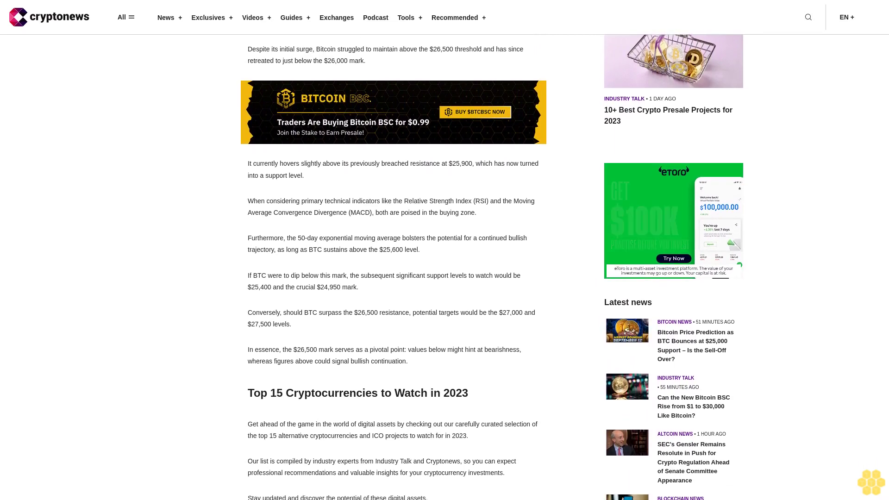
pyautogui.scroll(3)
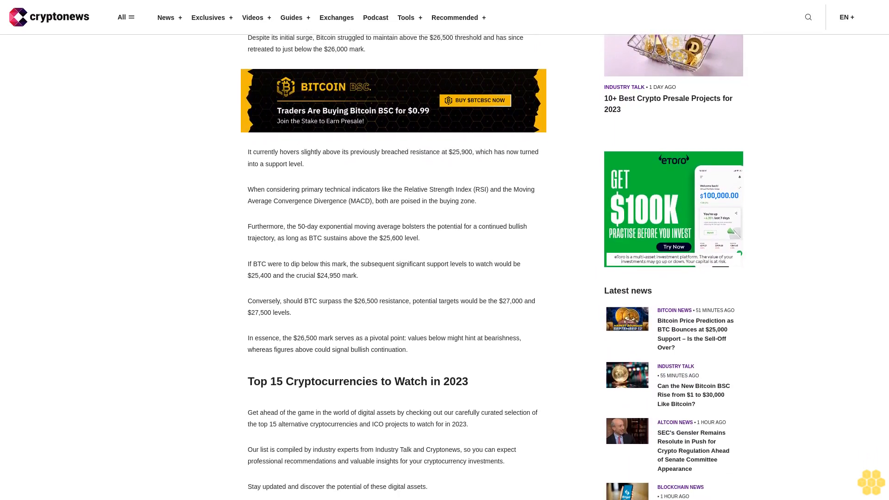
pyautogui.scroll(-3)
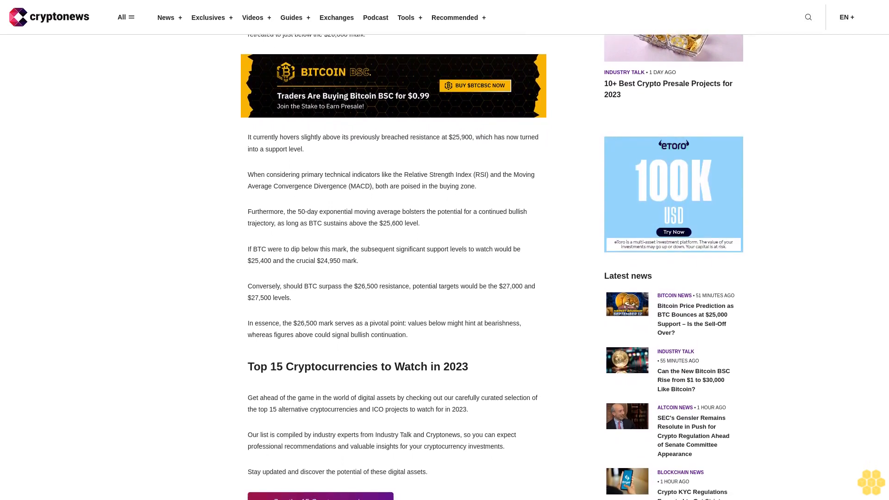
pyautogui.scroll(-3)
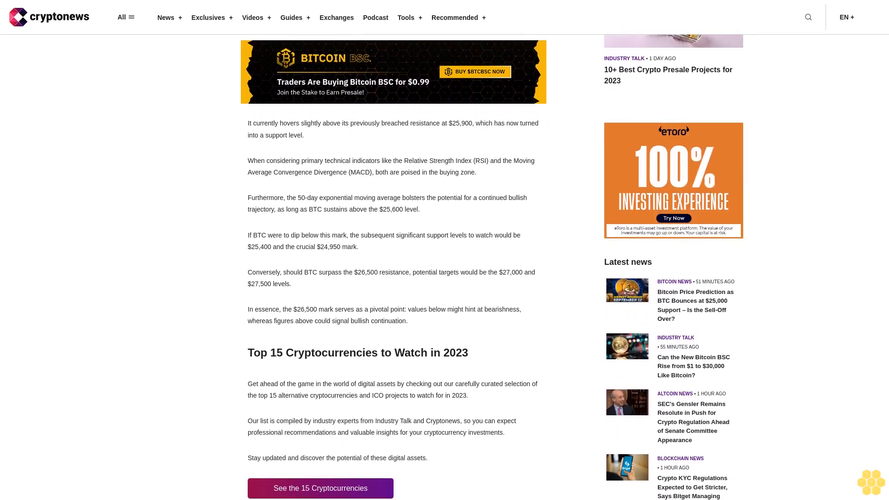
pyautogui.scroll(-3)
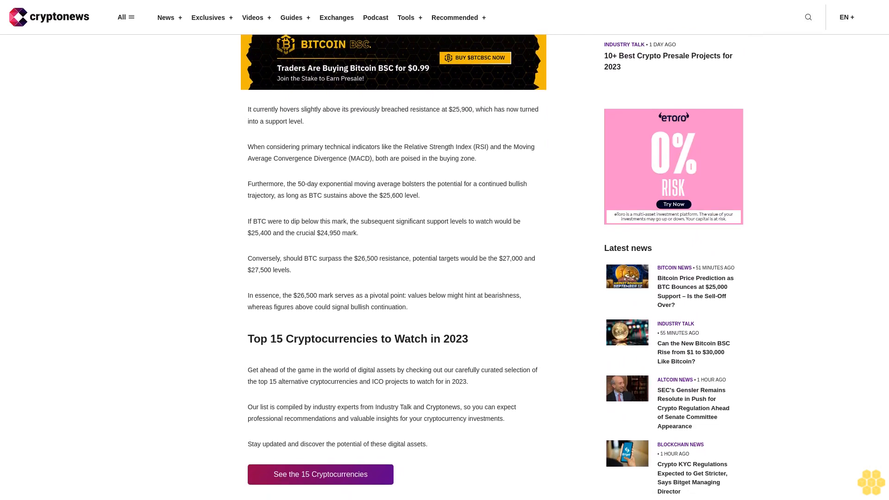
pyautogui.scroll(-3)
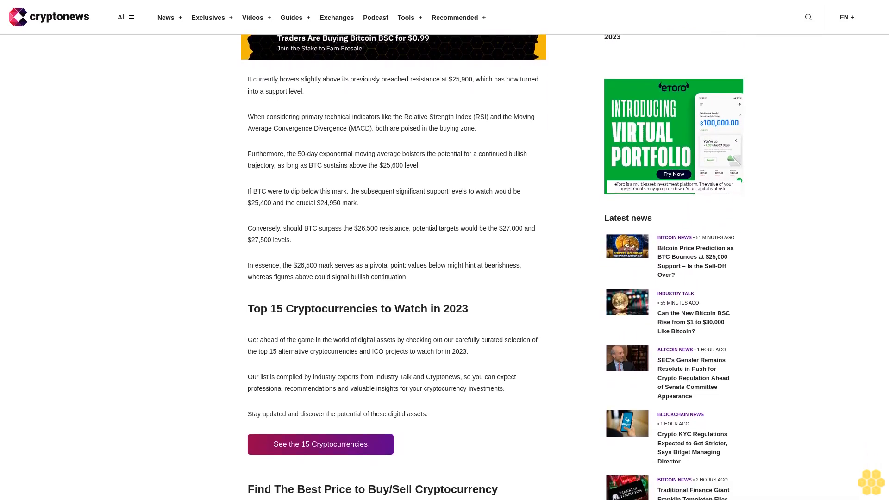
pyautogui.scroll(-3)
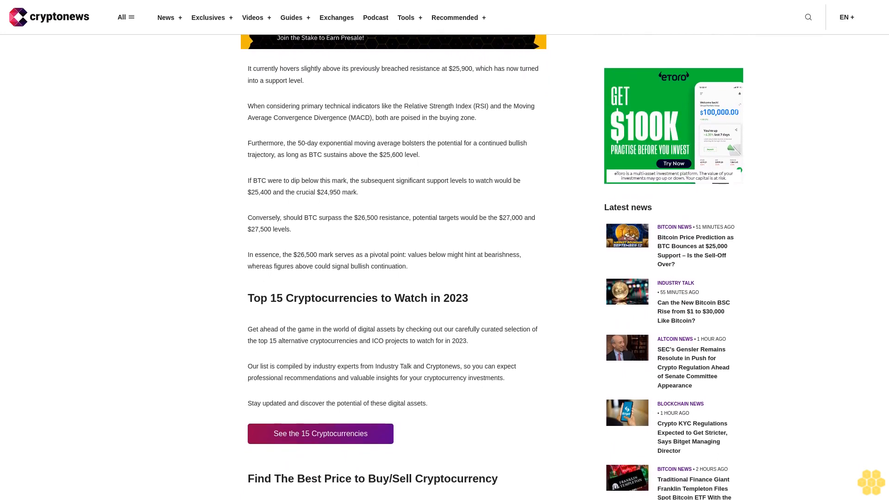
pyautogui.scroll(-3)
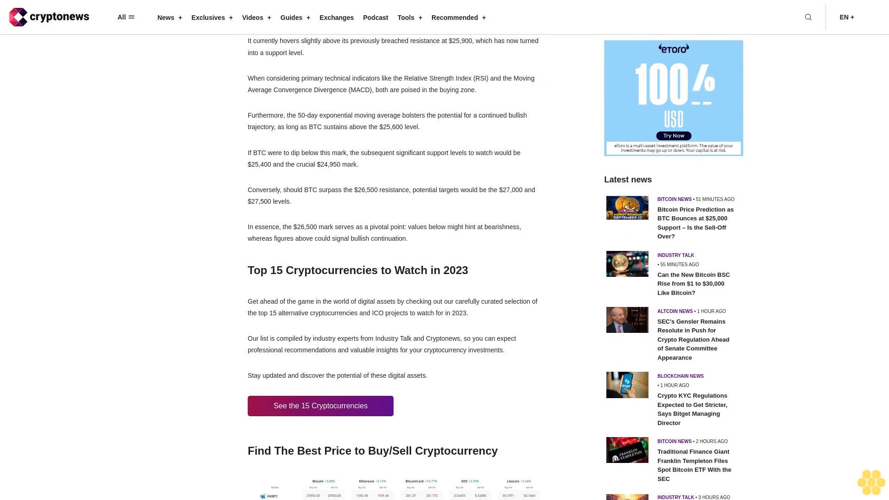
pyautogui.scroll(-3)
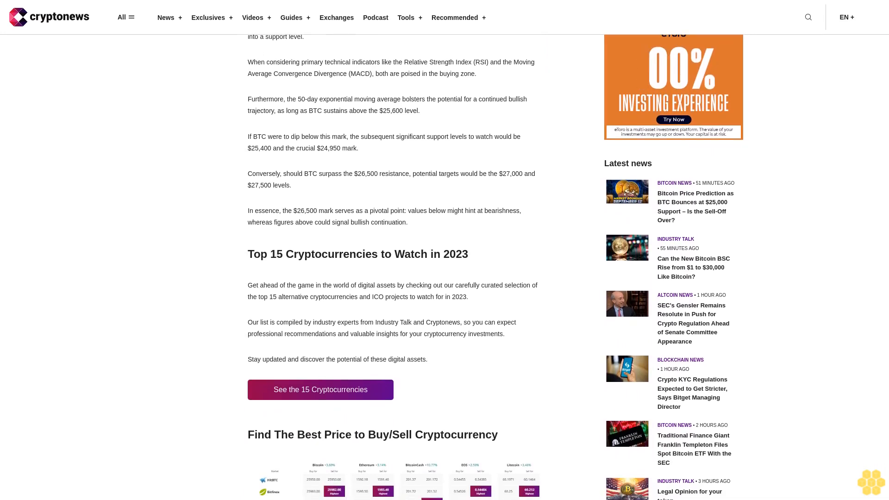
pyautogui.scroll(-3)
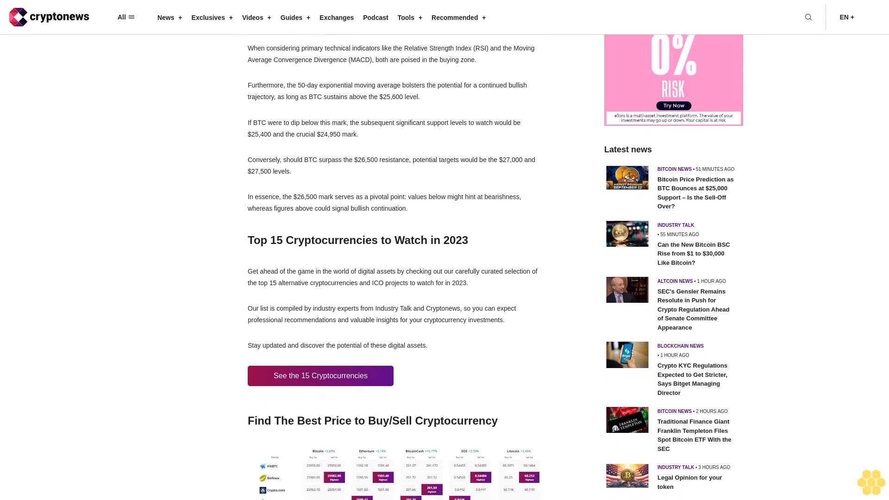
pyautogui.scroll(-3)
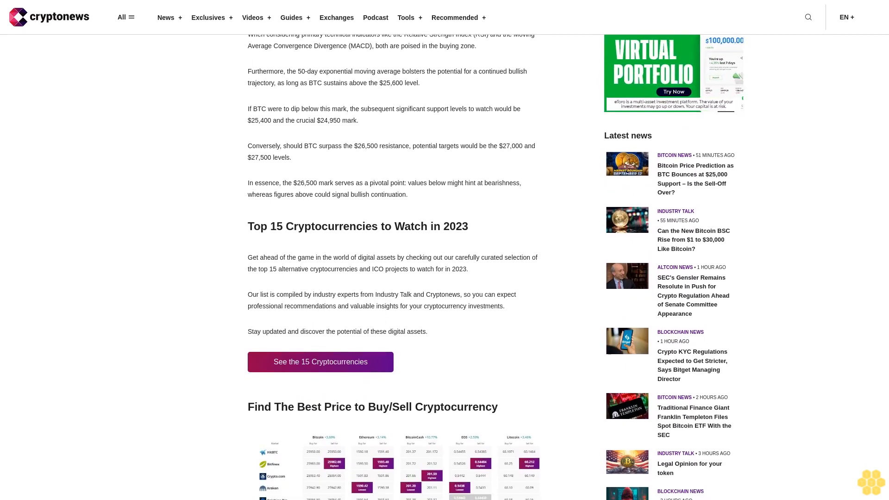
pyautogui.scroll(-3)
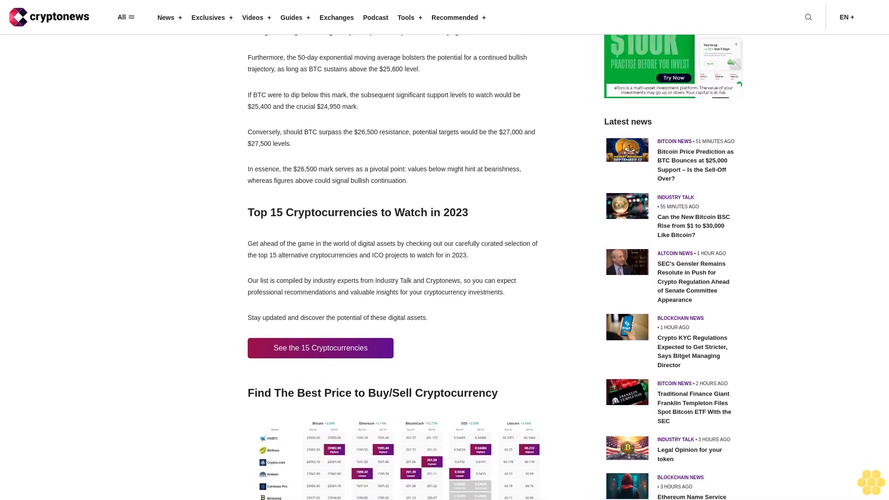
pyautogui.scroll(-3)
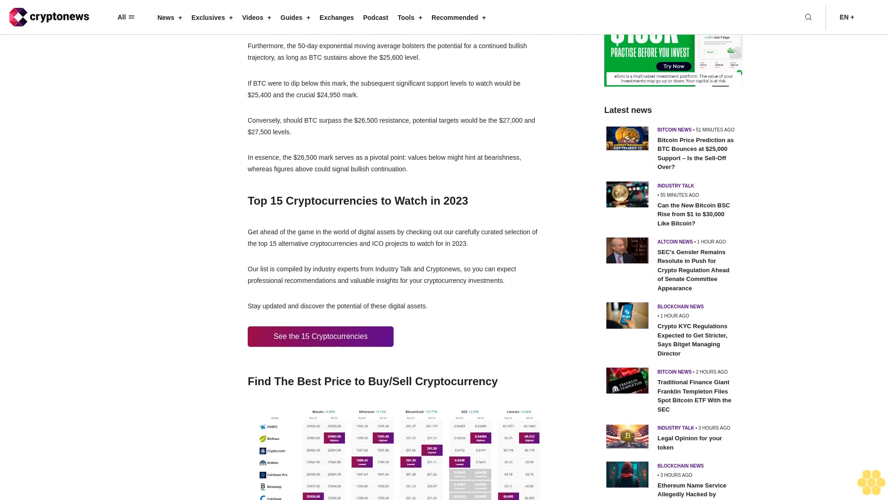
pyautogui.scroll(-3)
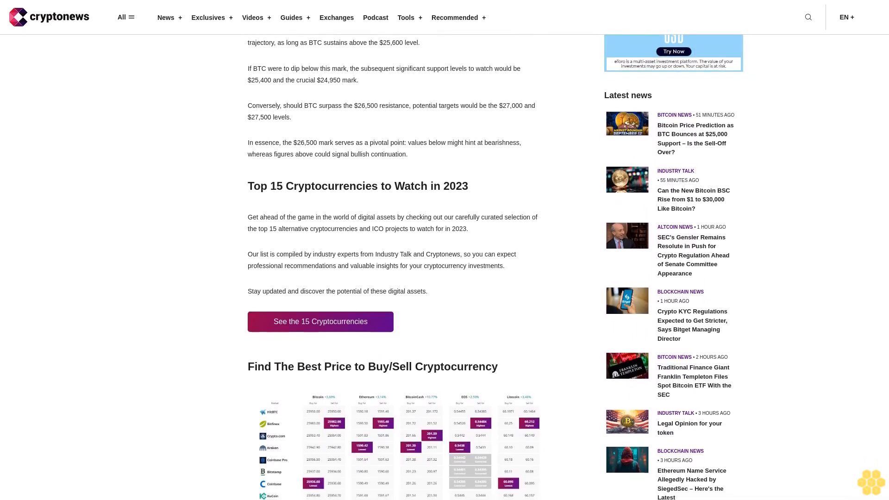
pyautogui.scroll(-3)
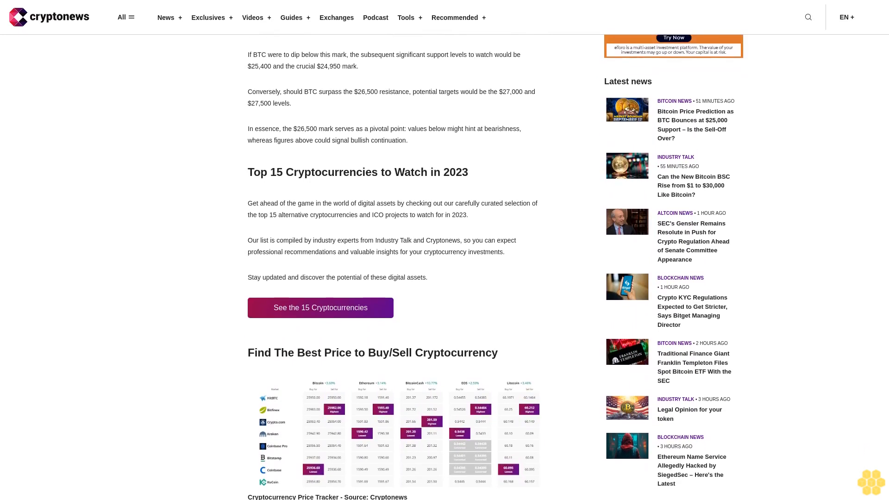
pyautogui.scroll(-3)
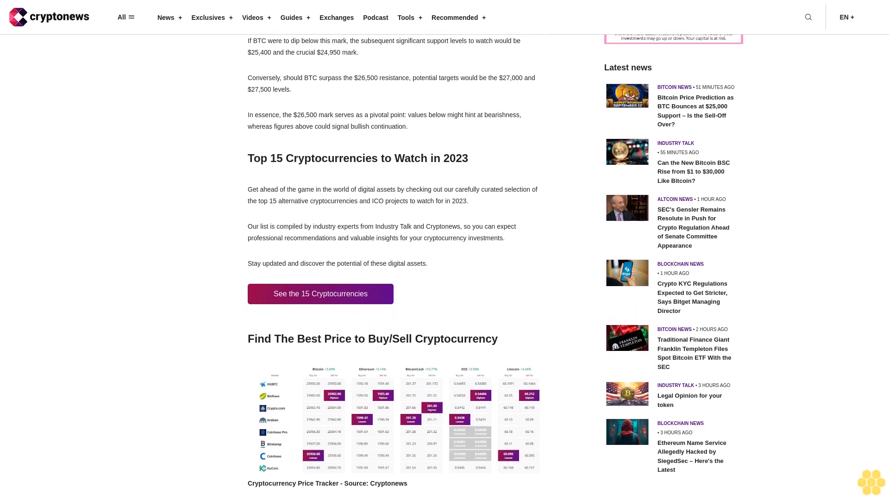
pyautogui.scroll(-3)
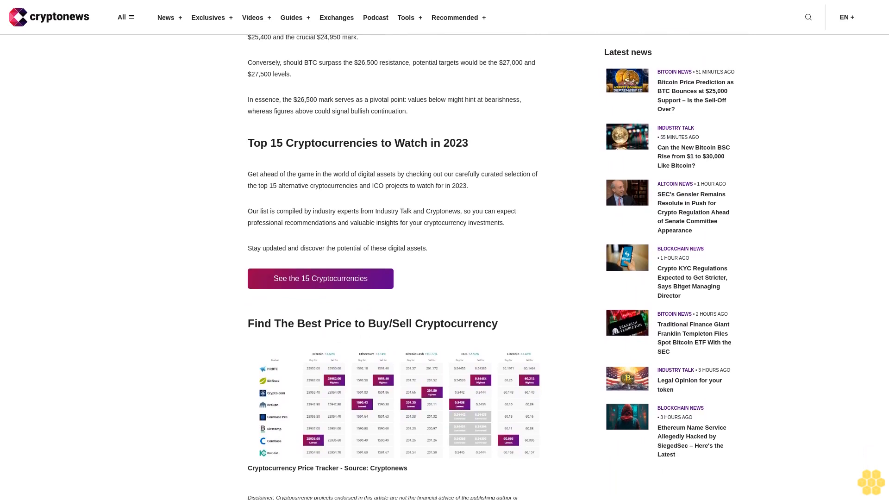
pyautogui.scroll(-3)
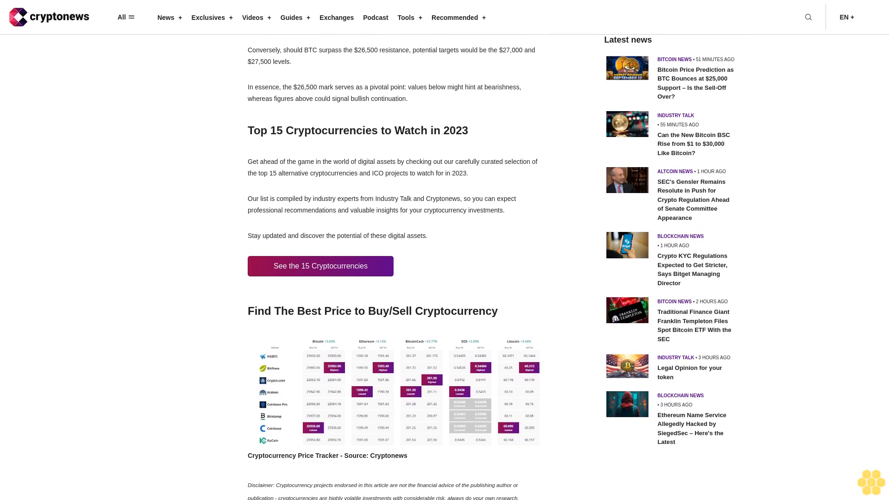
pyautogui.scroll(-3)
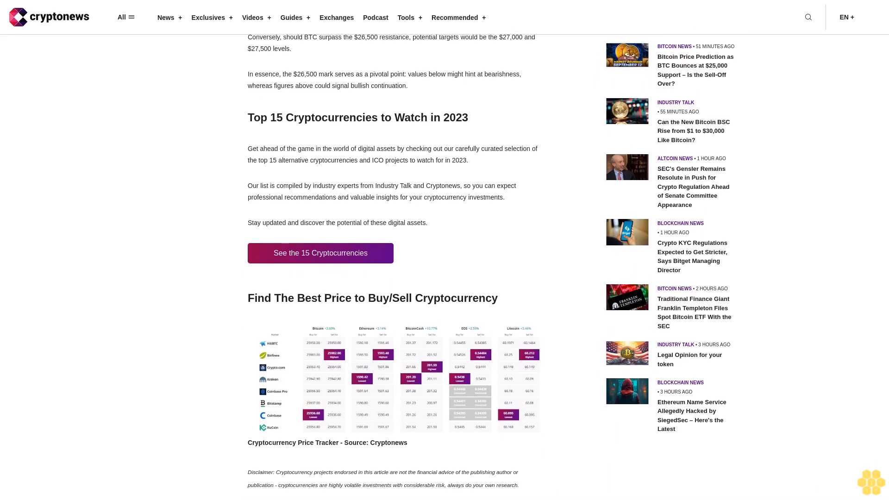
pyautogui.scroll(-3)
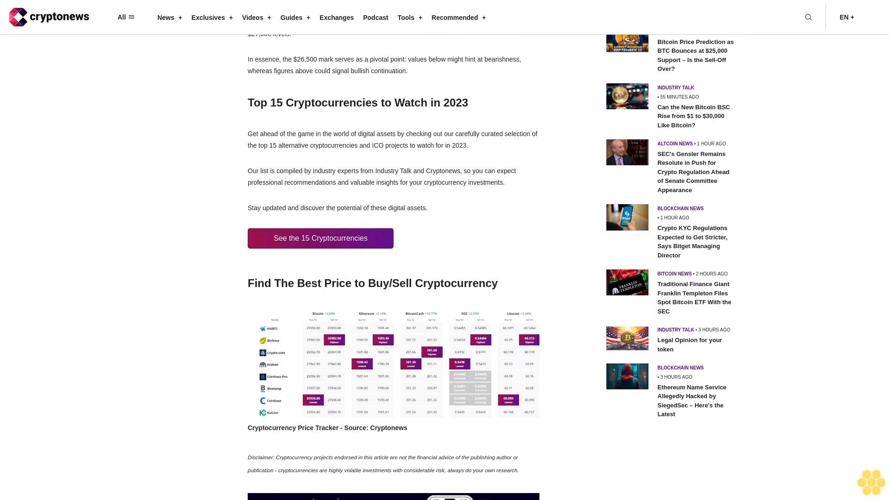
pyautogui.scroll(-3)
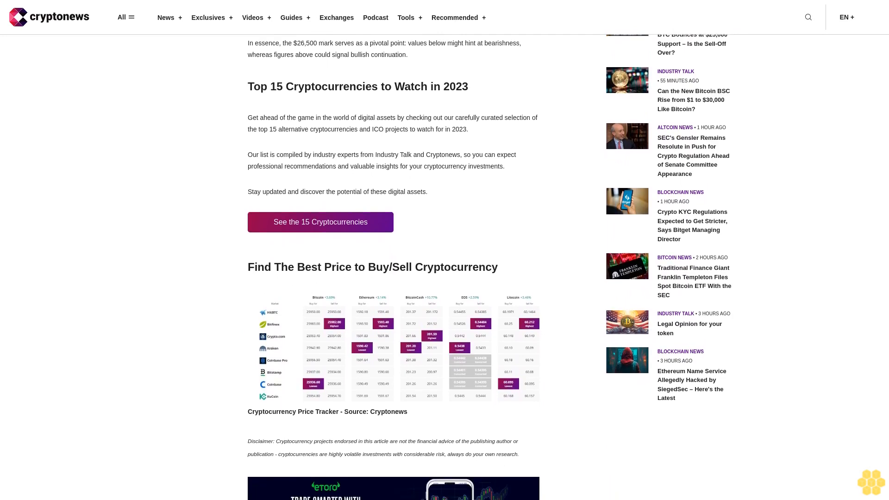
pyautogui.scroll(-3)
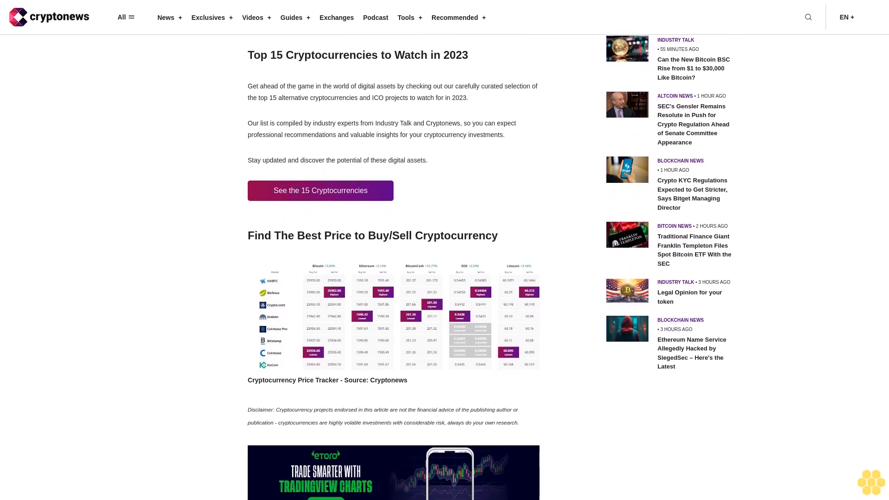
pyautogui.scroll(-3)
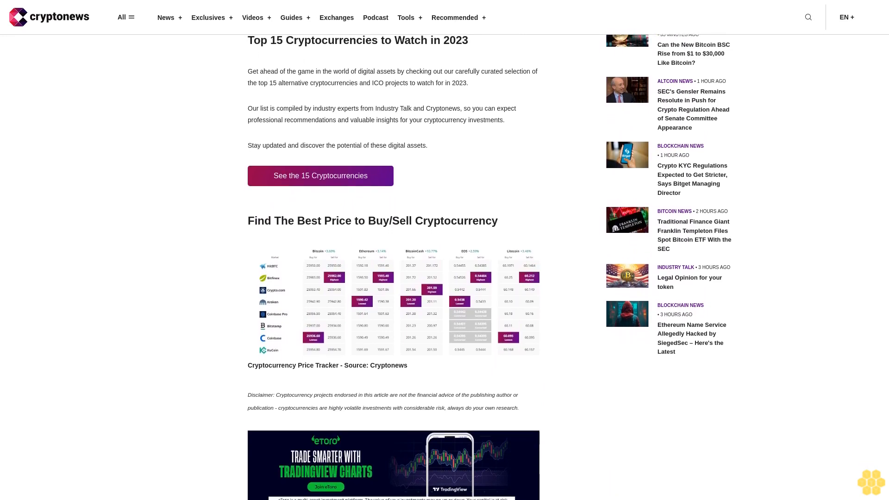
pyautogui.scroll(-3)
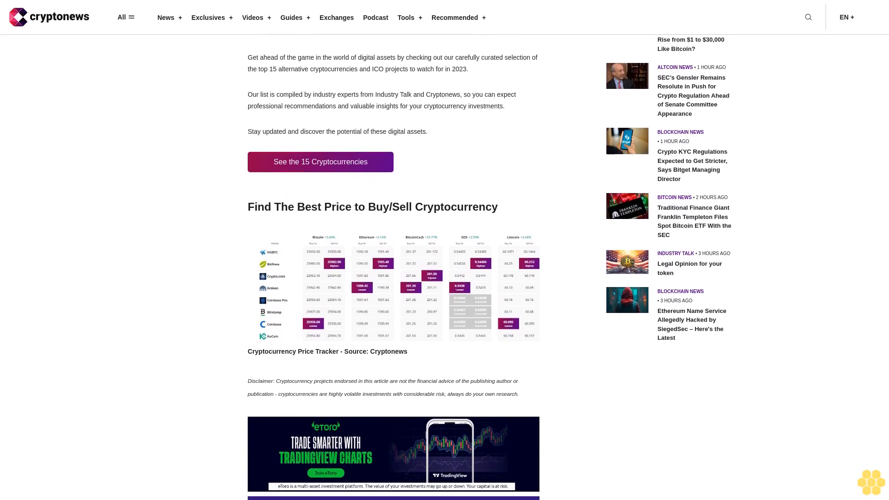